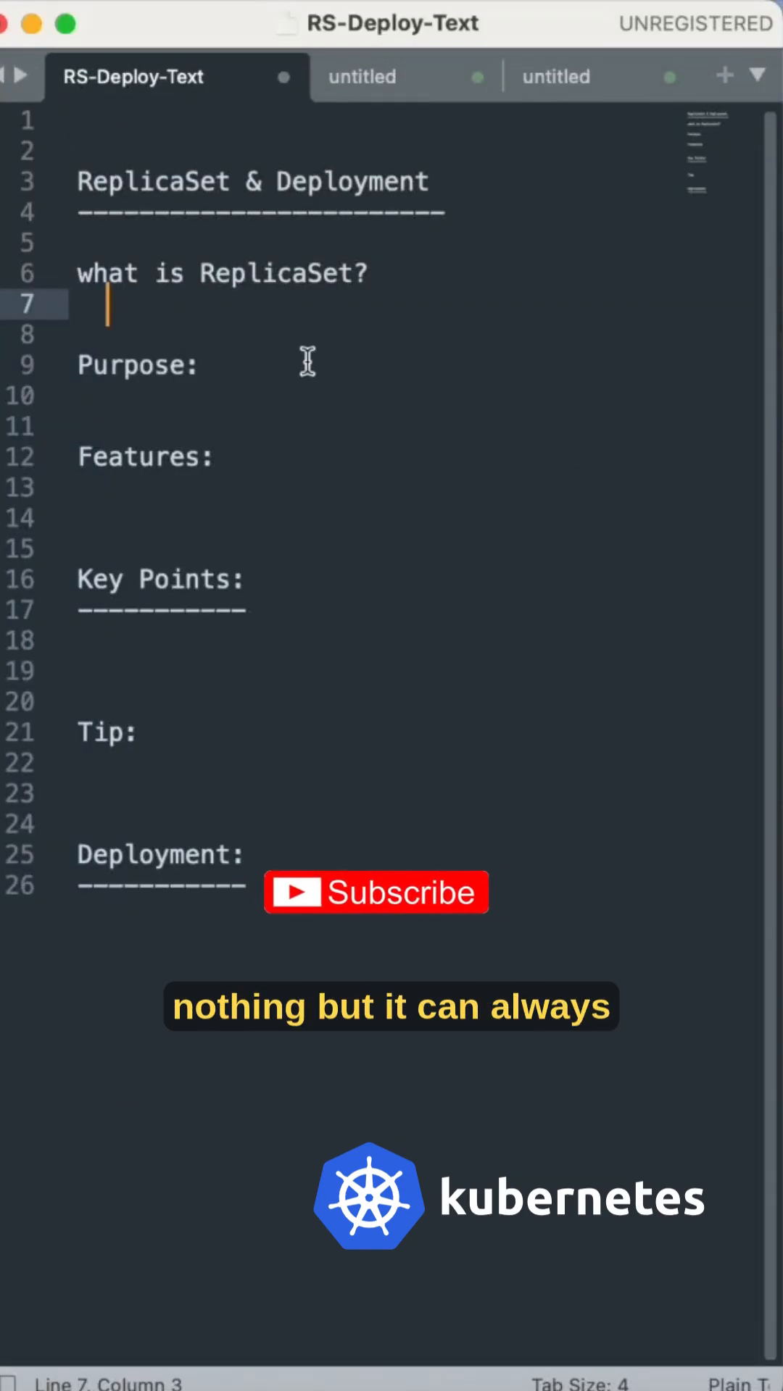
Step: Write the definition "desired no of pods are running at all times" under the ReplicaSet heading
type("desire")
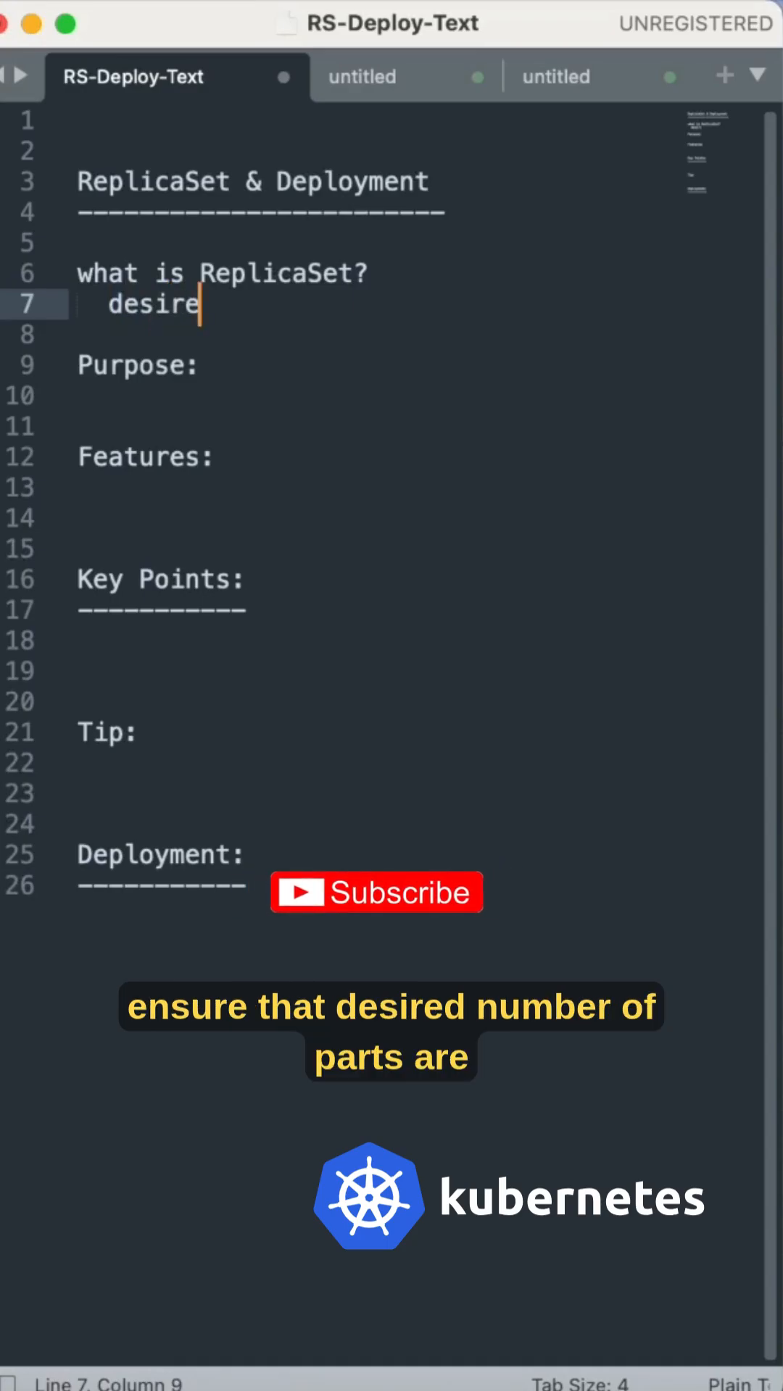
type("d n")
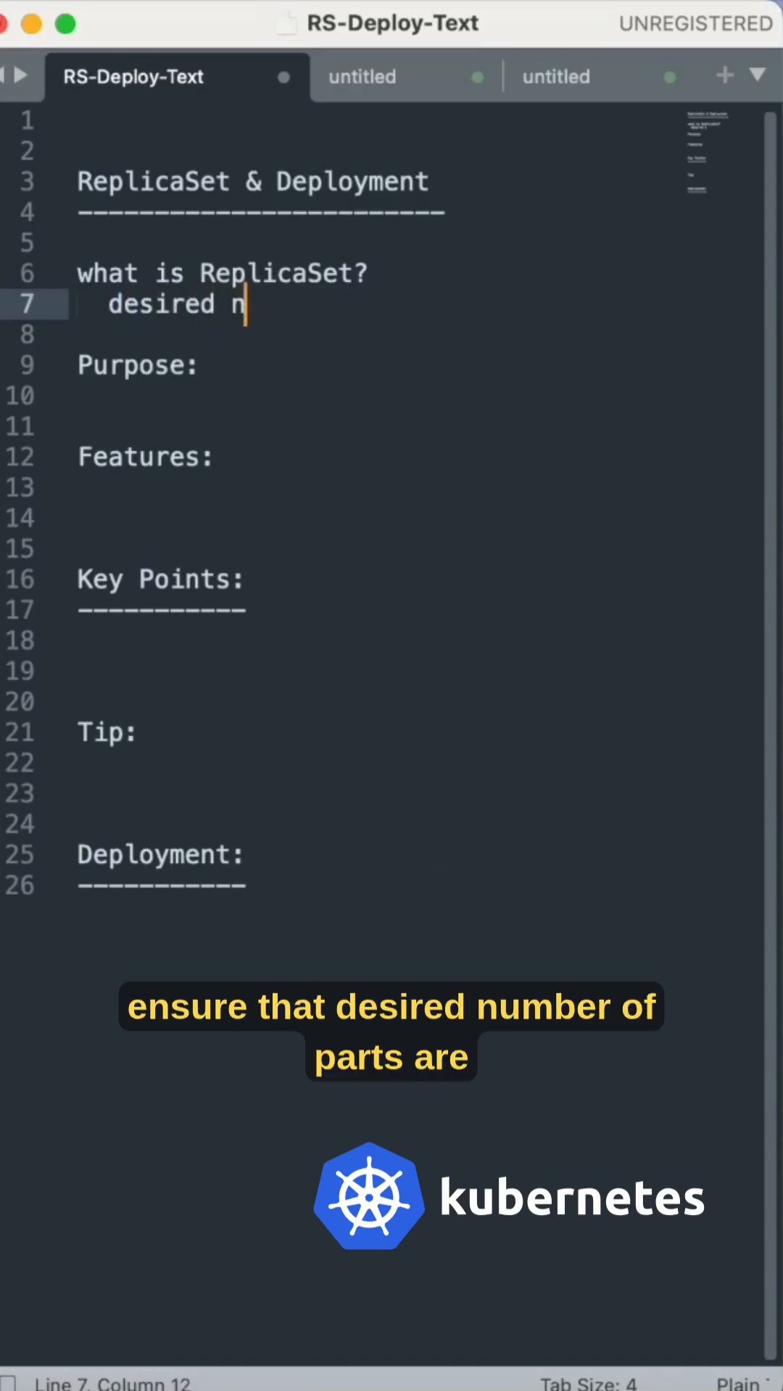
type("o of pods a")
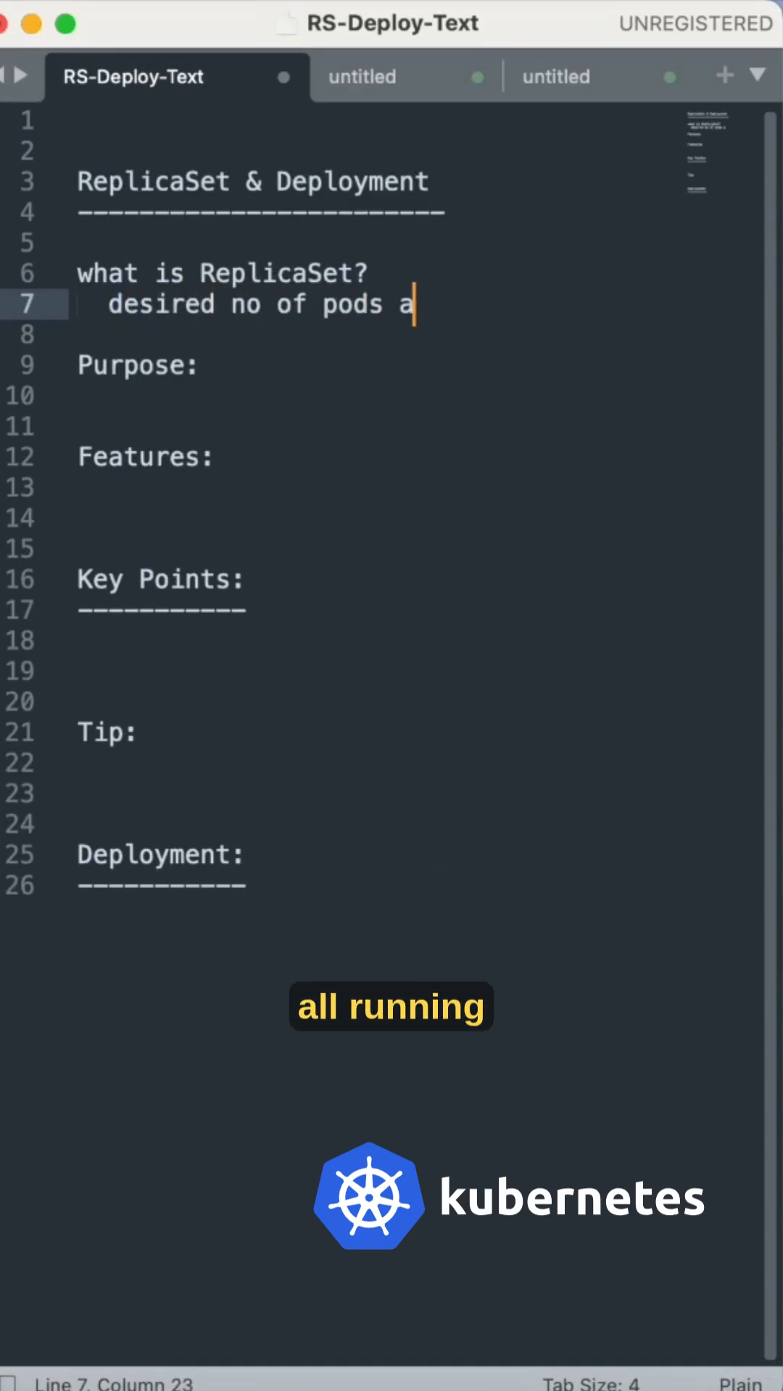
type("re runnign at all")
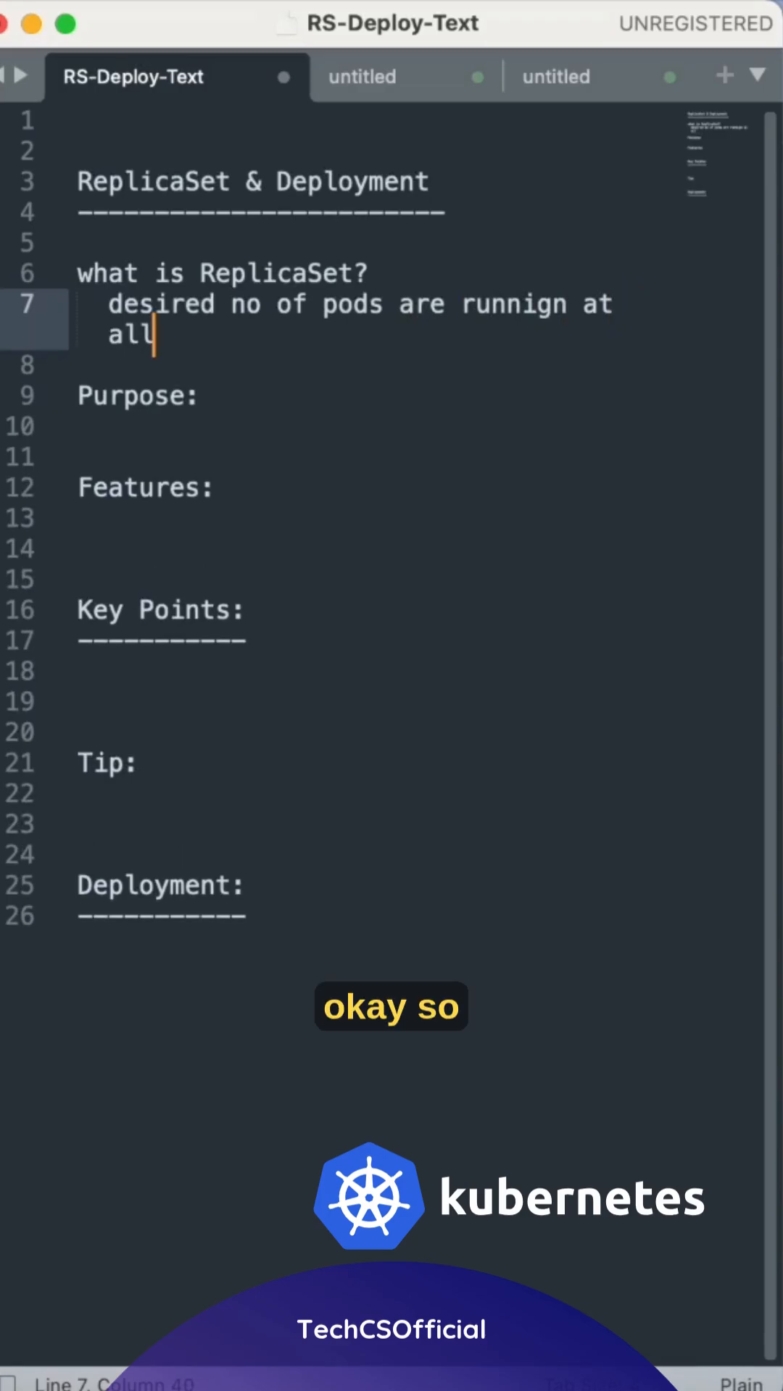
type("times")
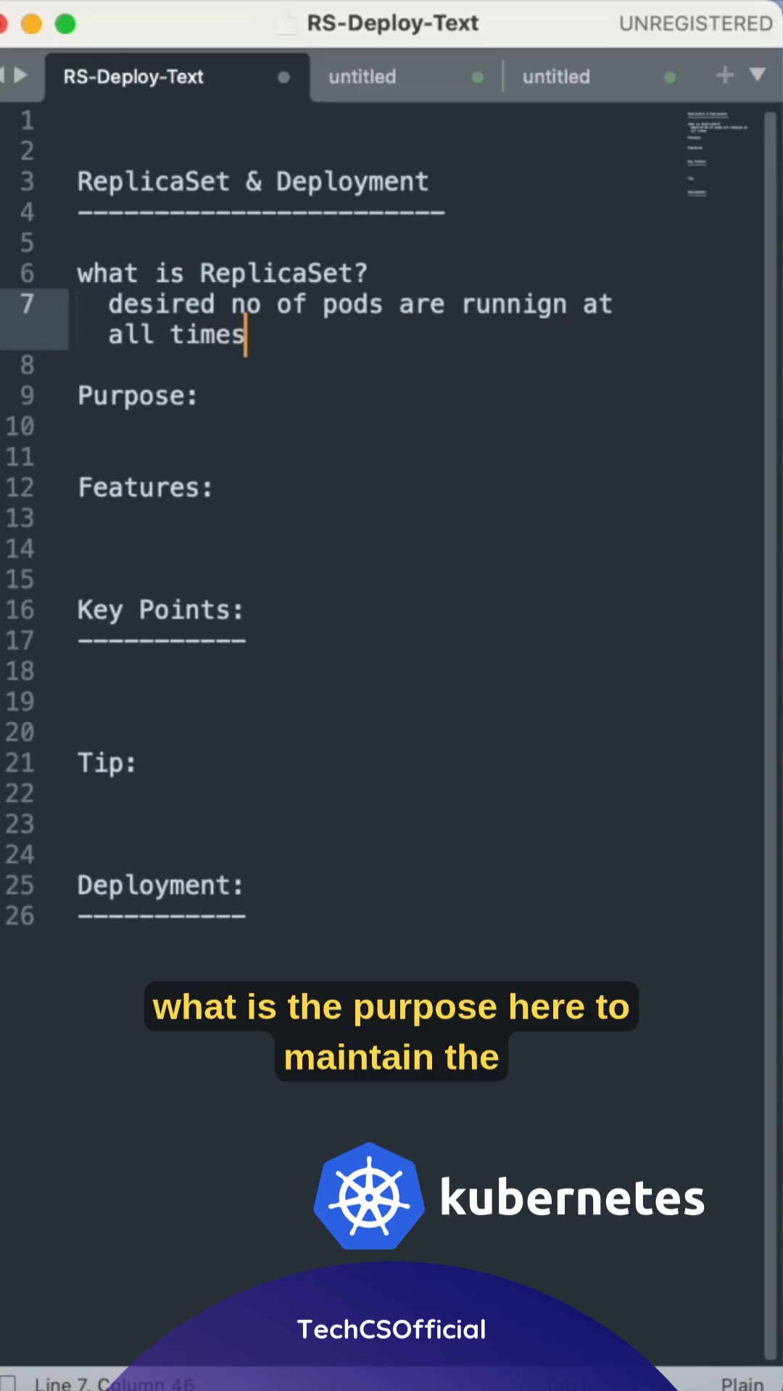
Step: Under Purpose, write "maintain high availability by keeping pods running all times"
left_click(80, 426)
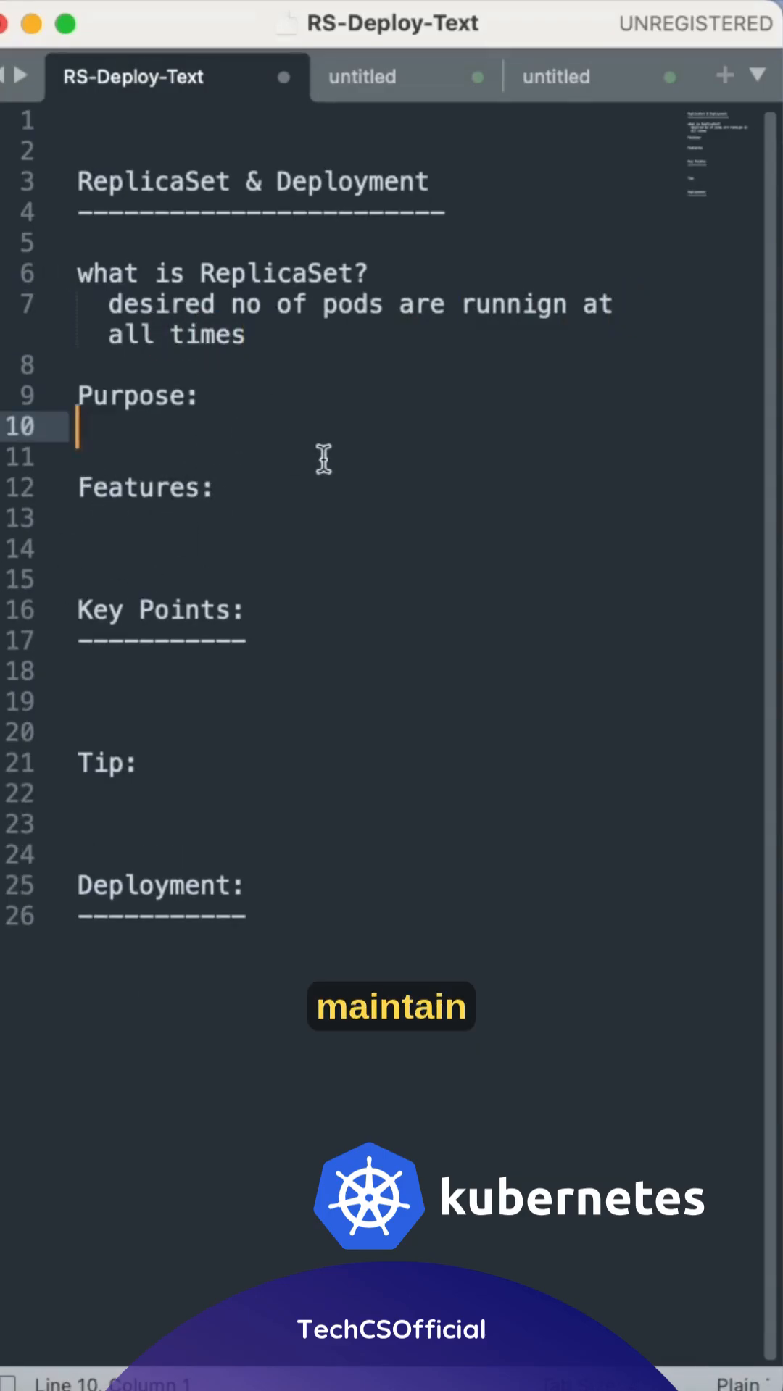
type("main t")
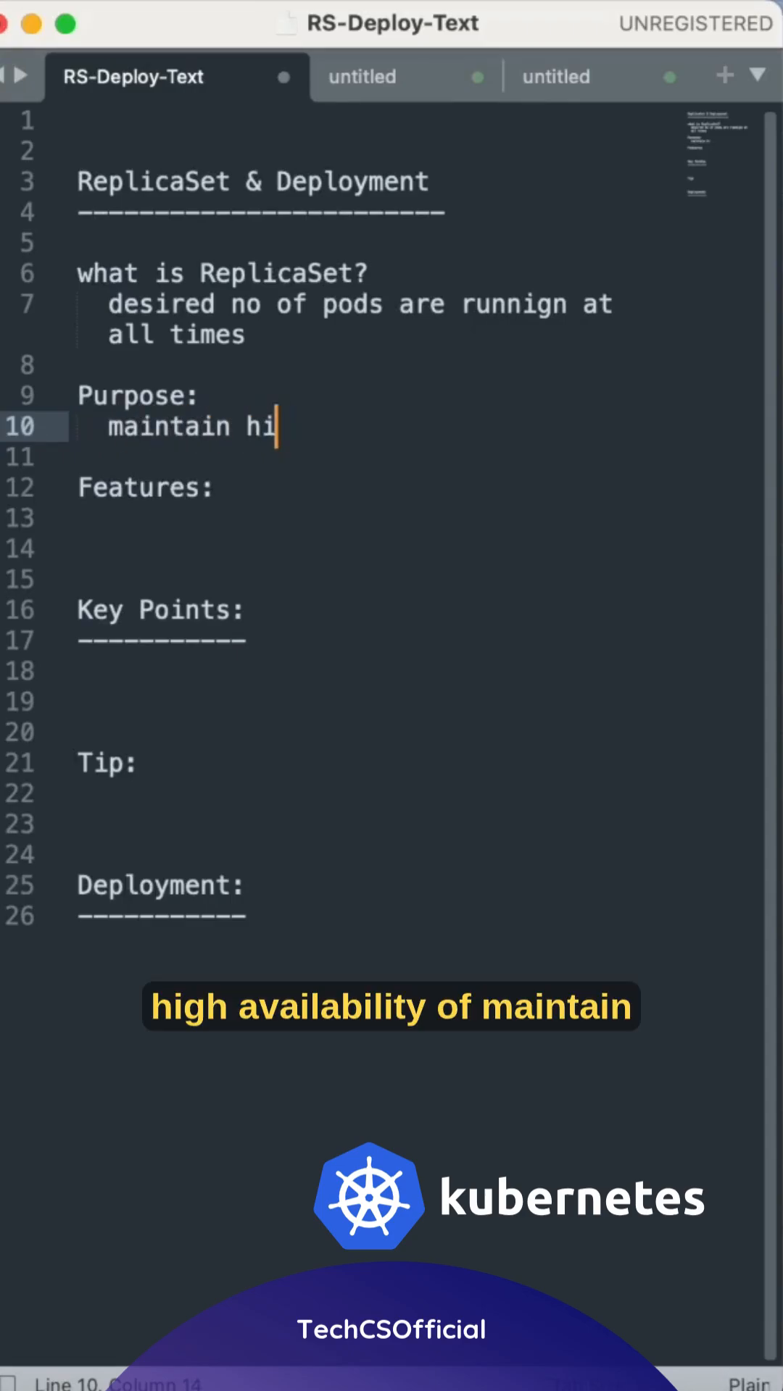
type("gh avail")
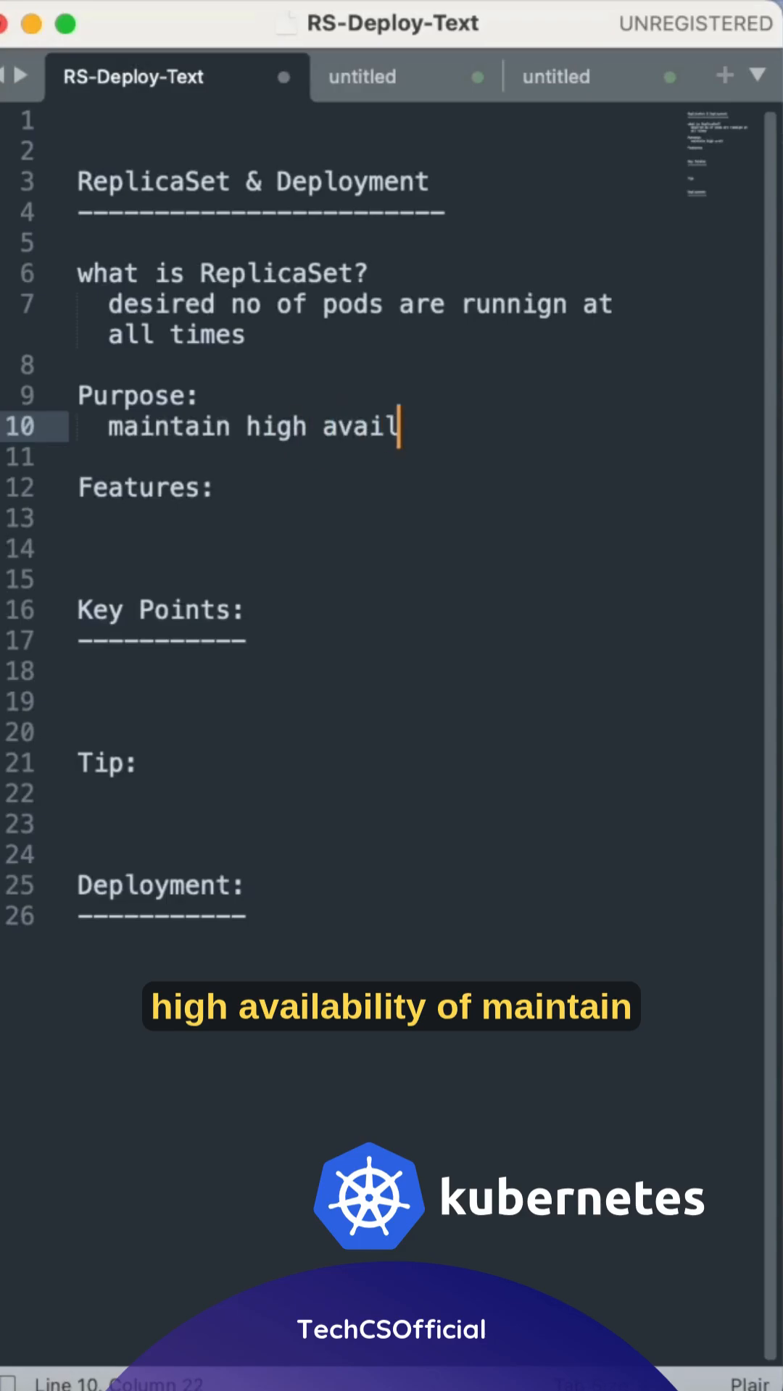
type("ability o")
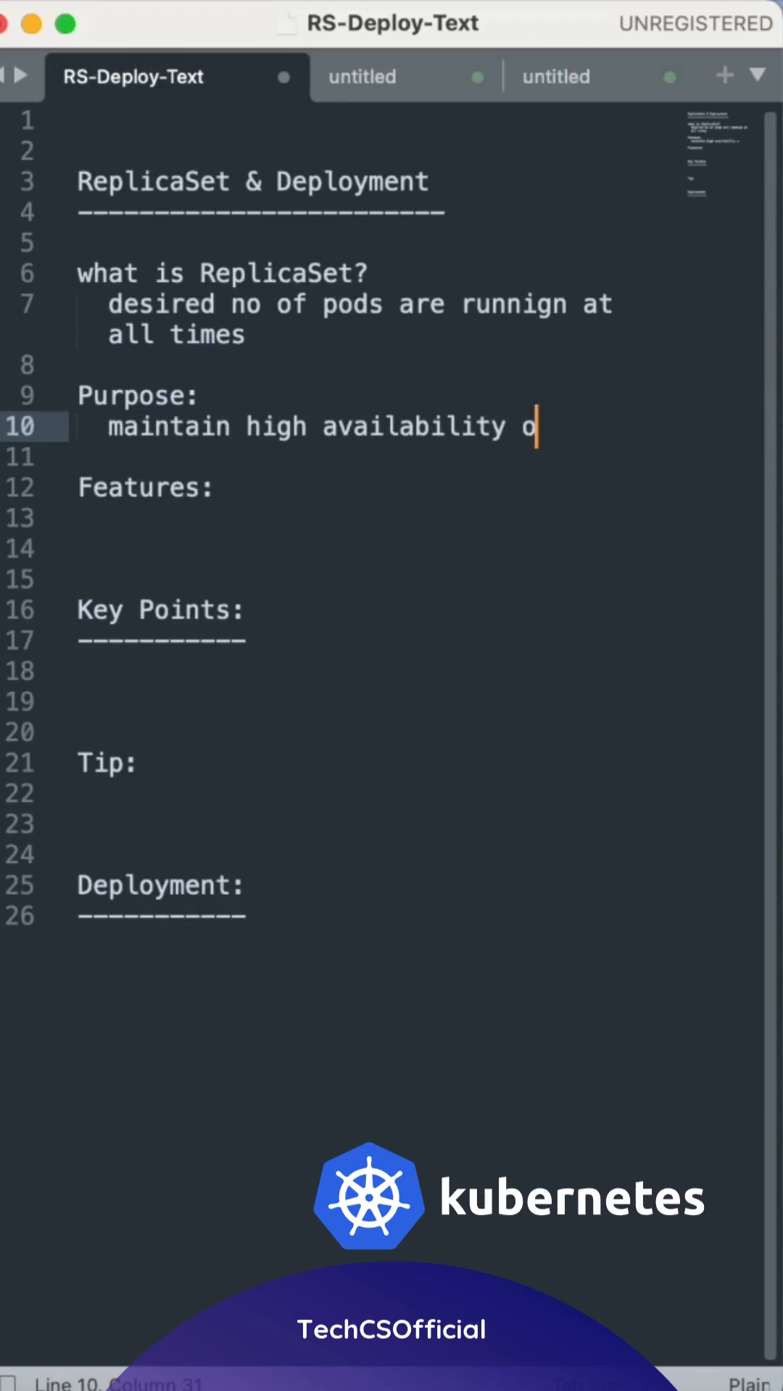
type("f")
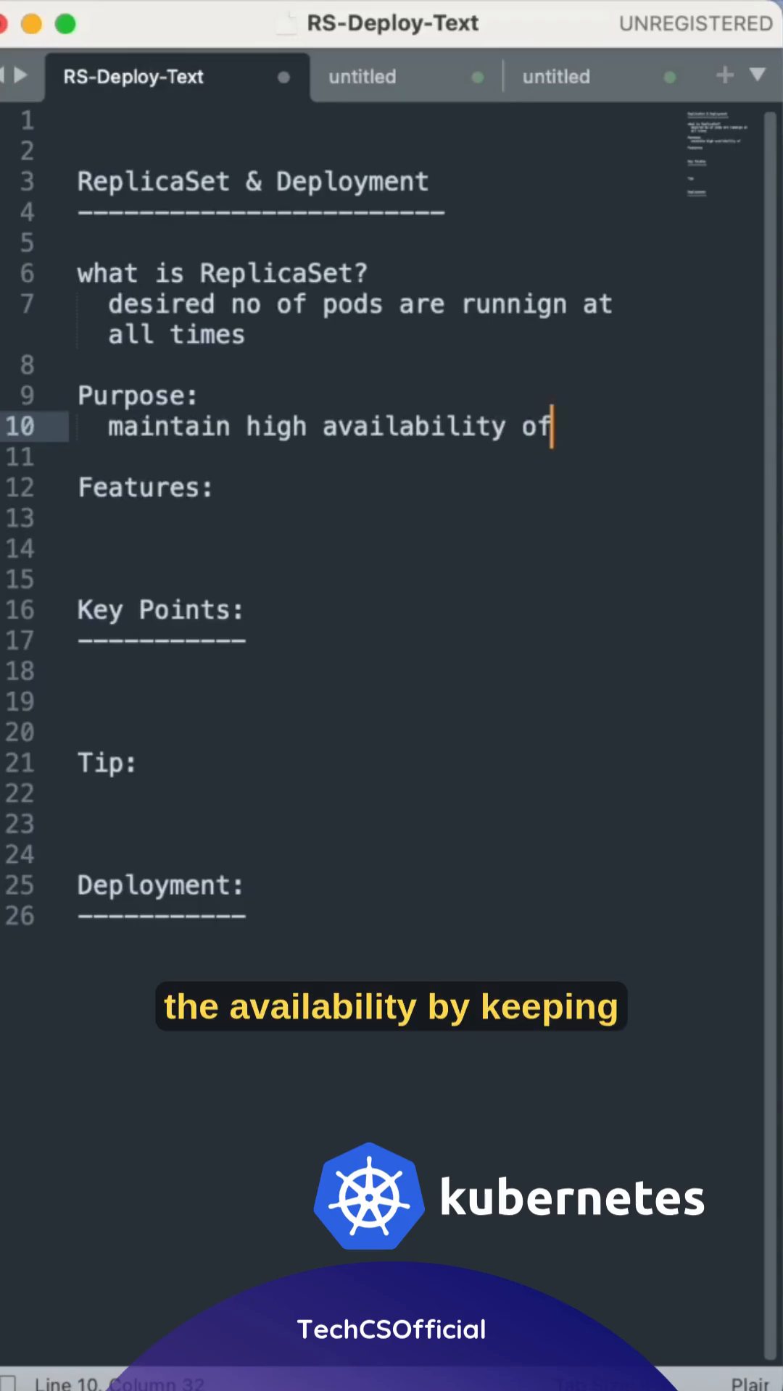
type("by keeping no of pod")
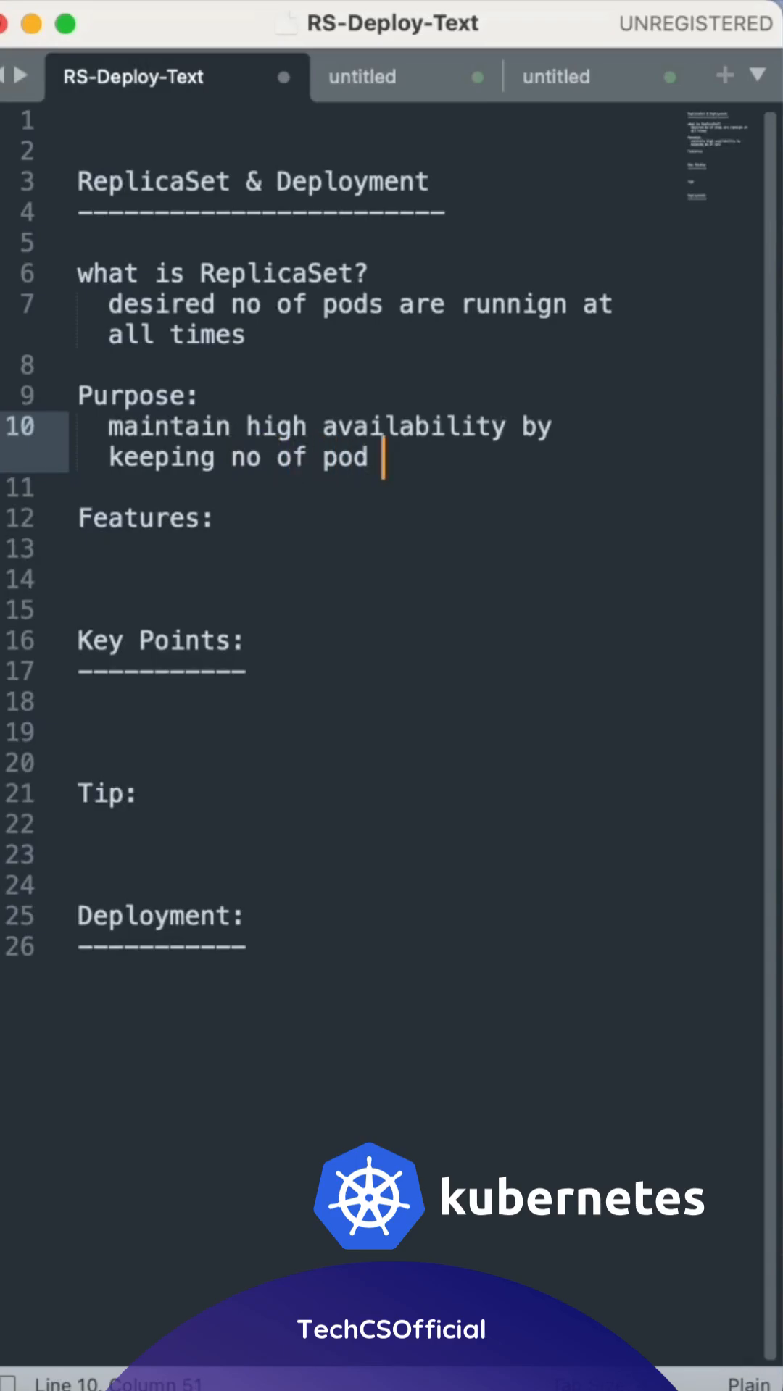
type("running a")
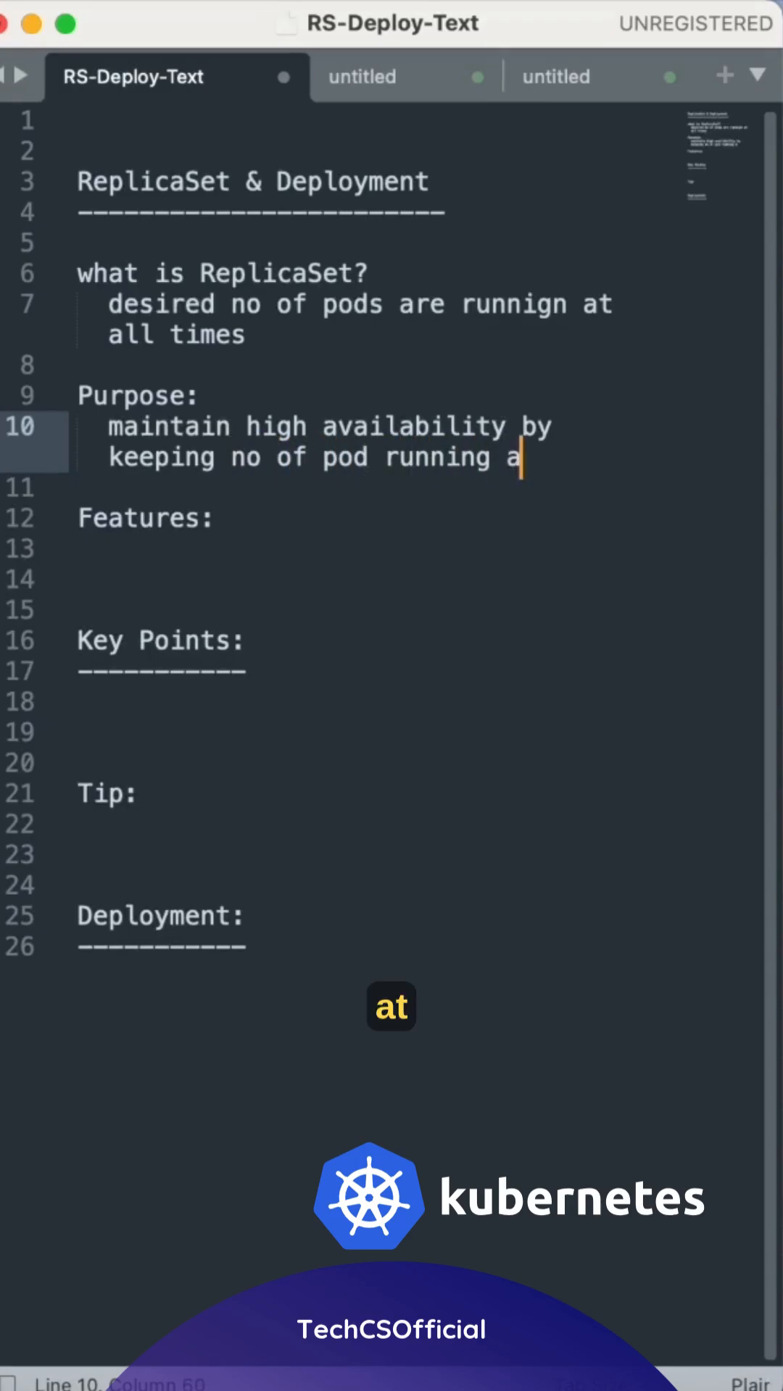
type("ll times")
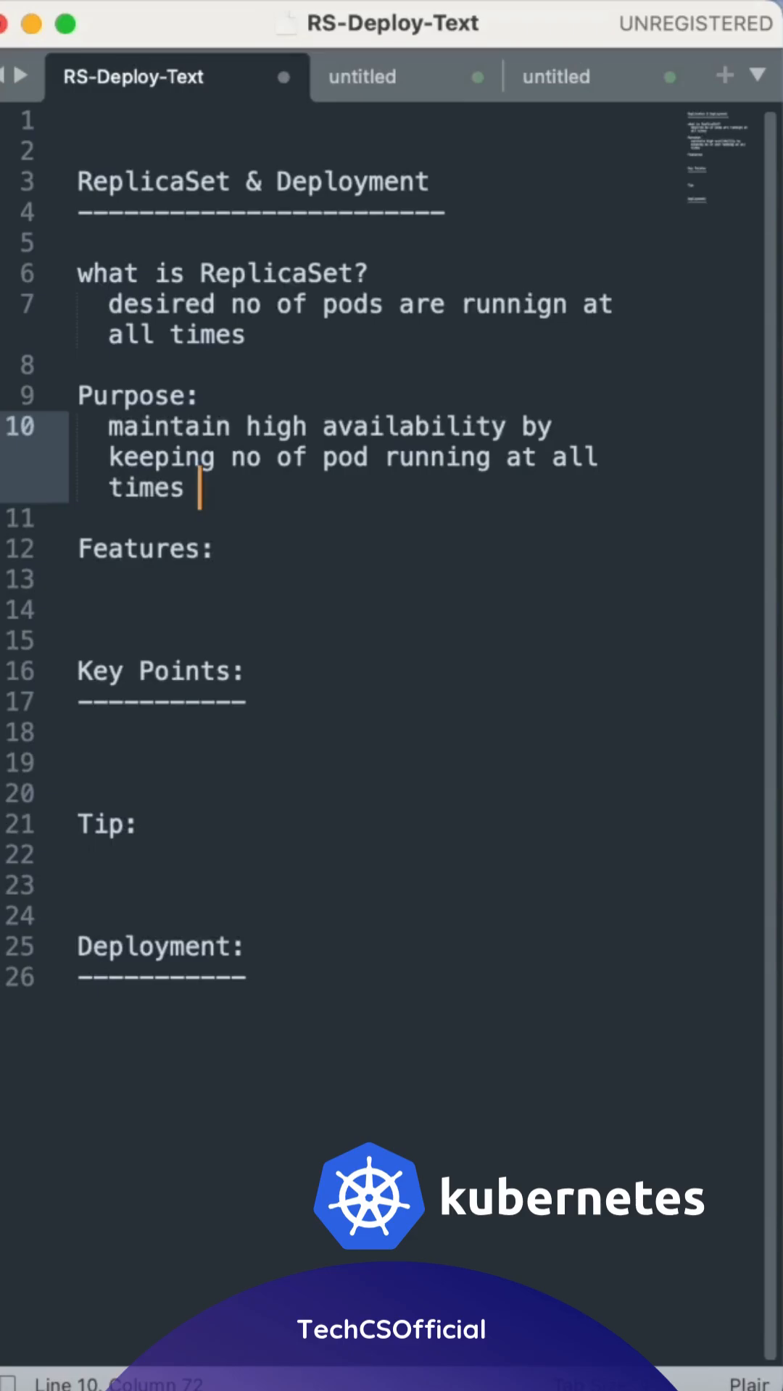
Step: Continue the sentence with "& if pod fails rs replaces automatically"
type("&")
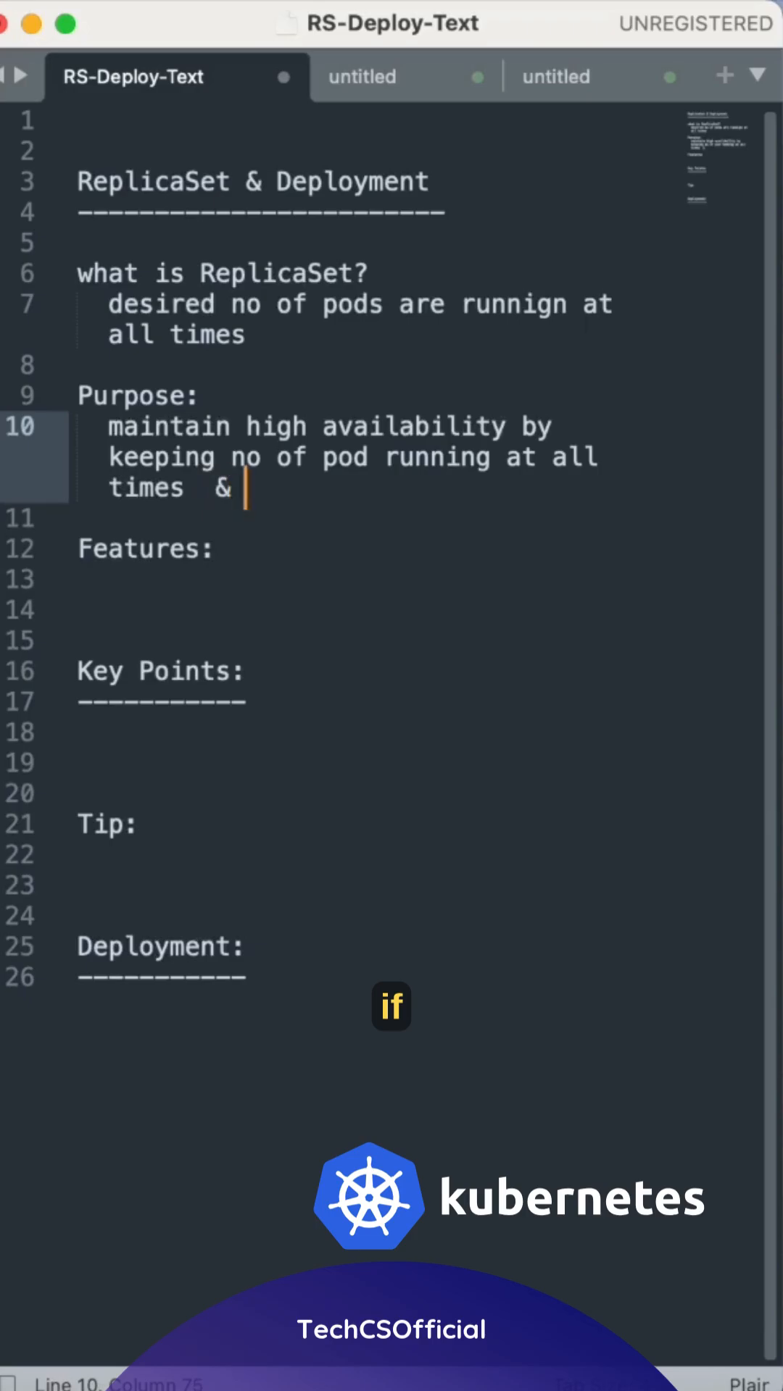
type("if pod fail")
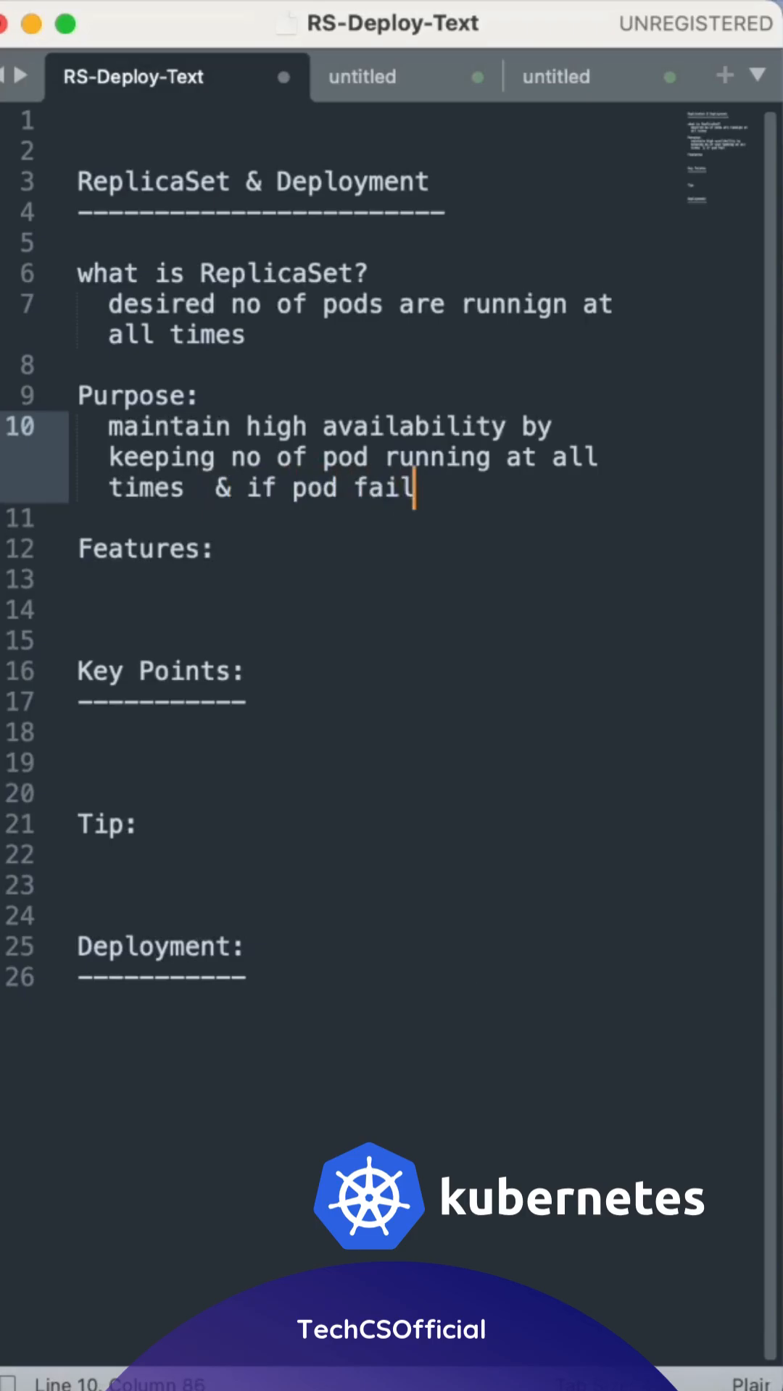
type("s r")
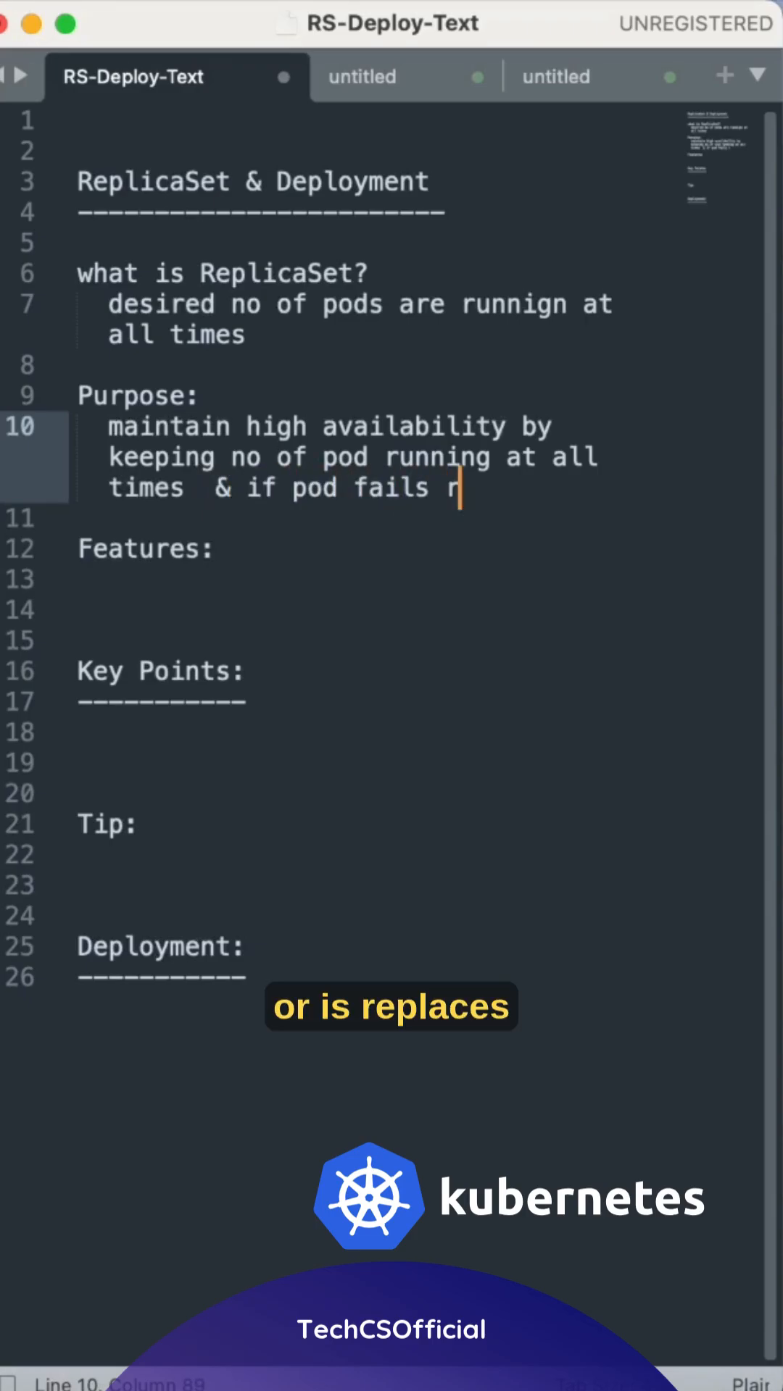
type("s rp")
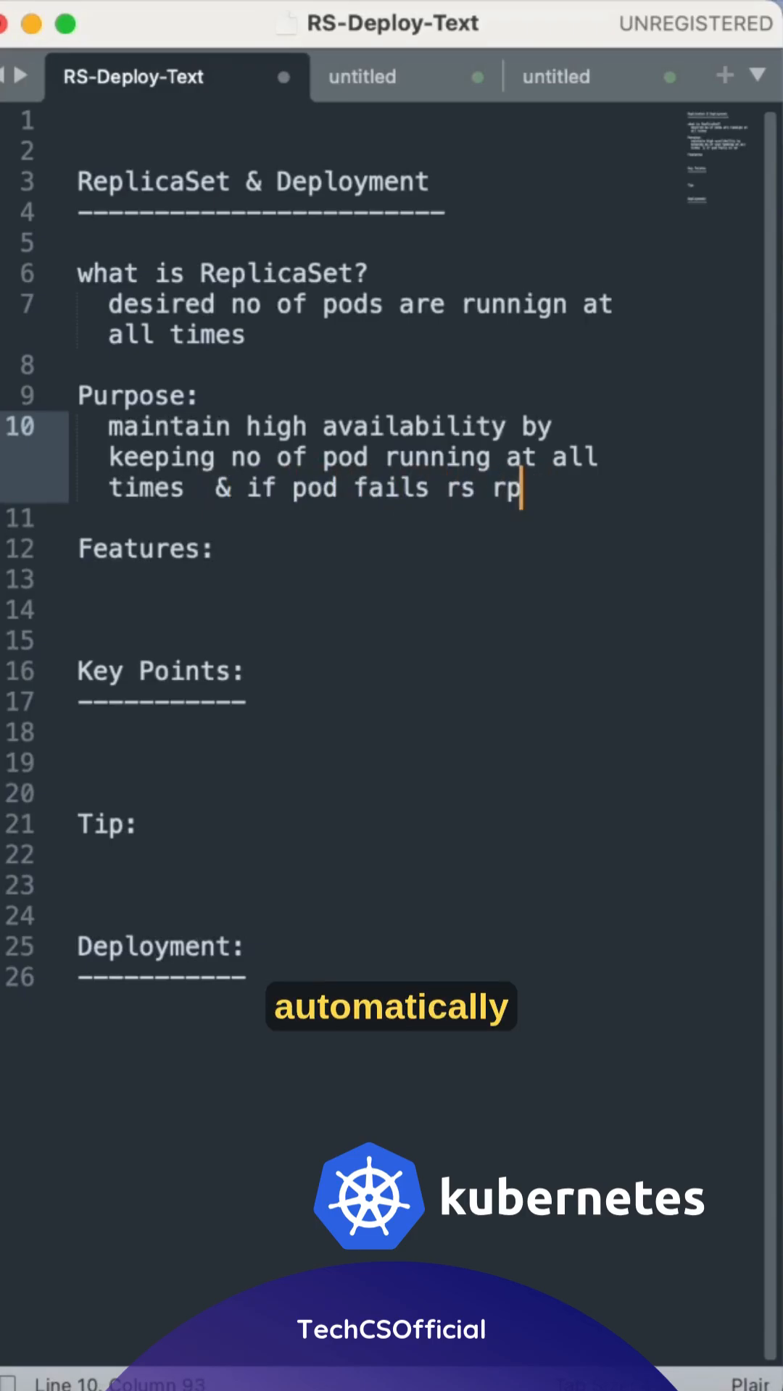
type("eplaces auto")
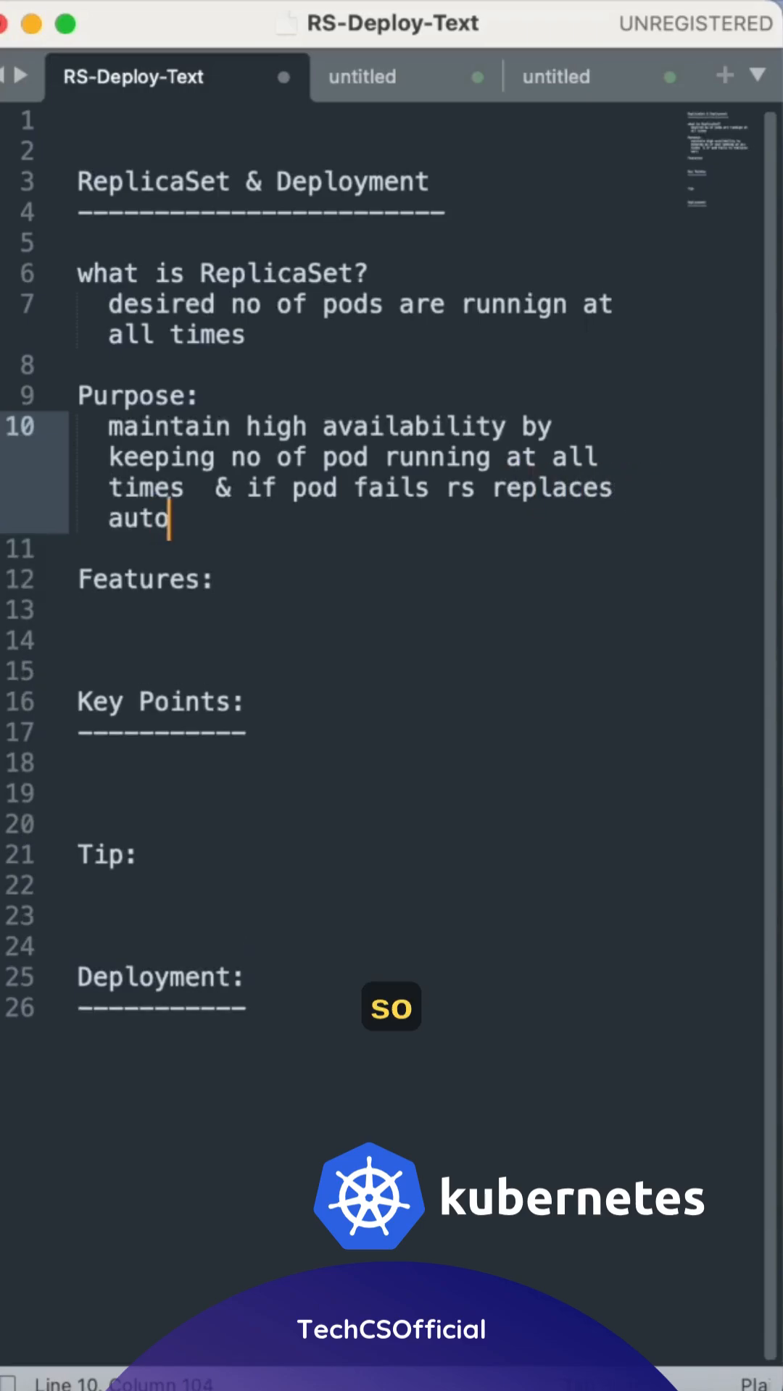
type("mtic")
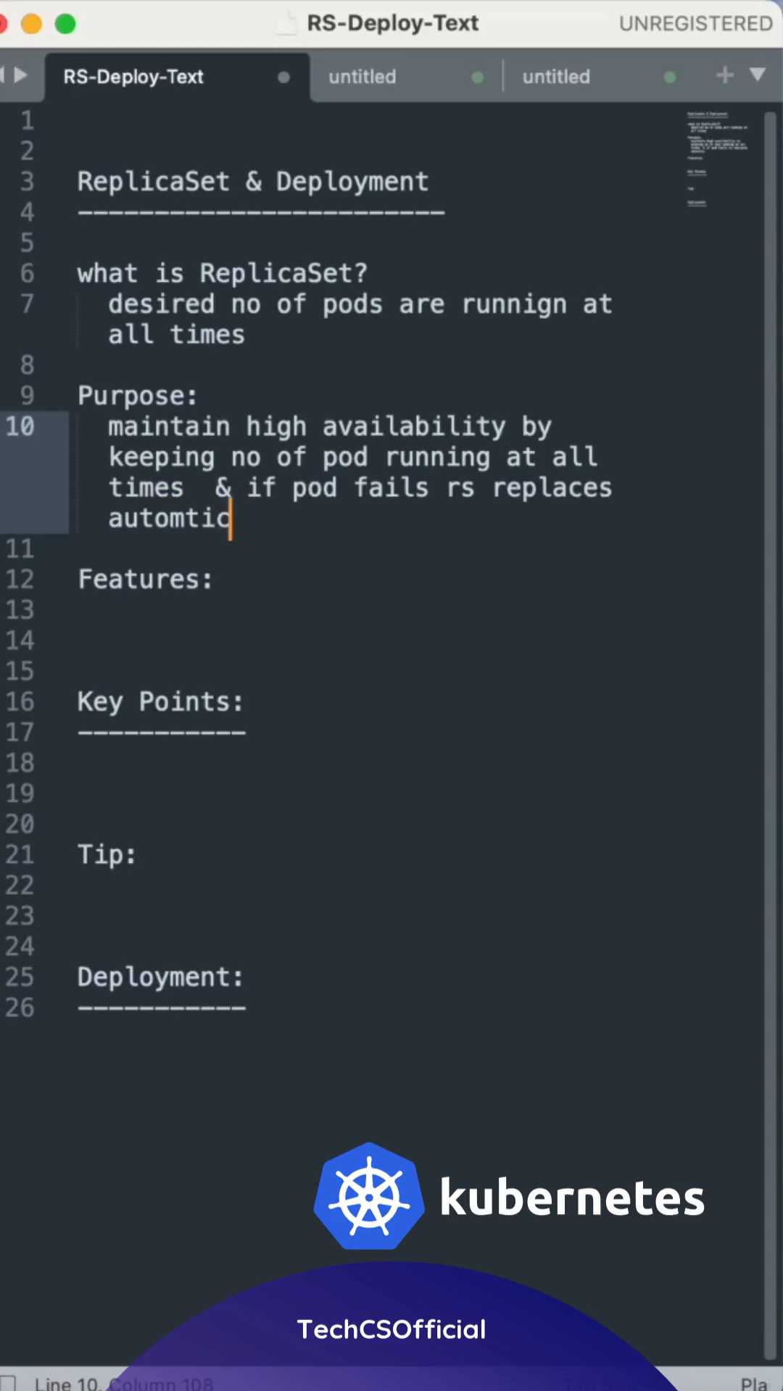
type("ally")
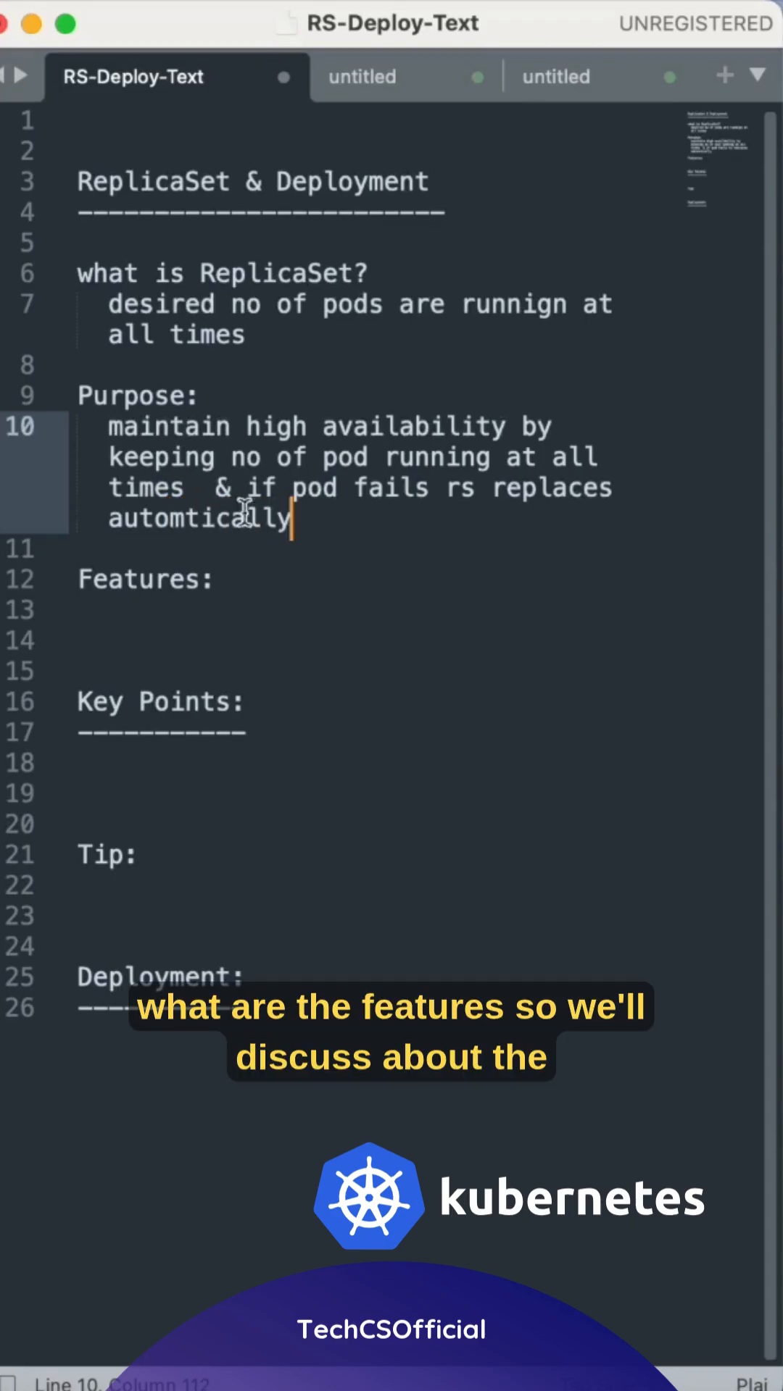
Step: Under Features, add the line "Declarative: YAML /CLI"
left_click(232, 612)
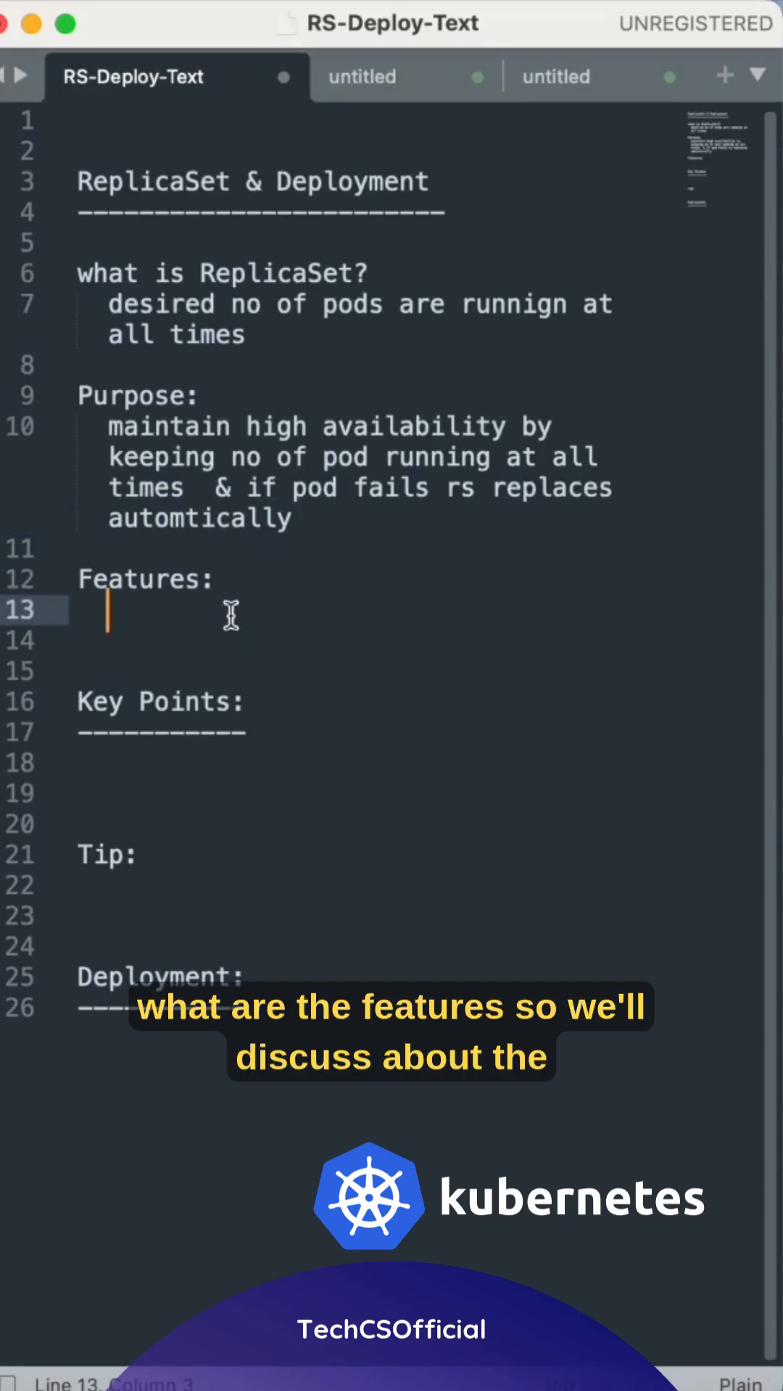
type("de")
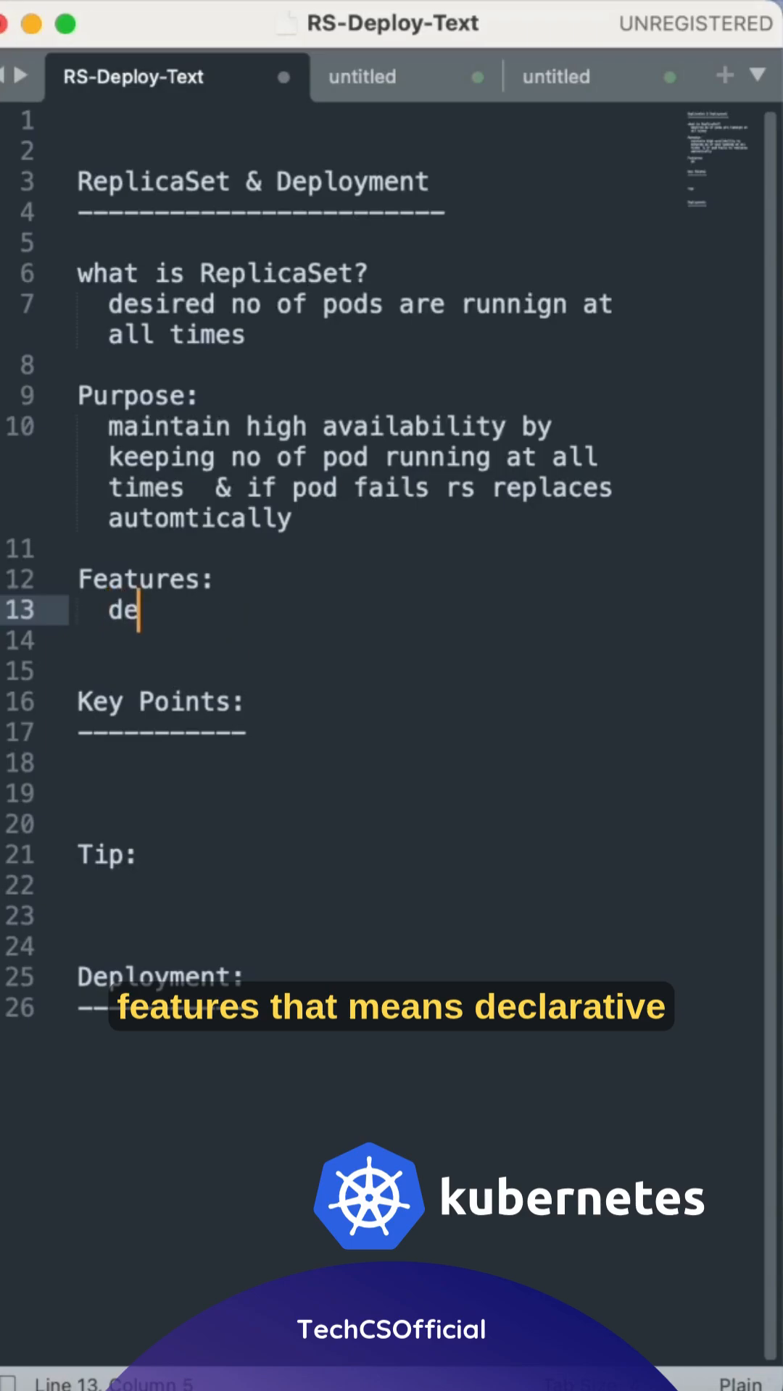
type("De")
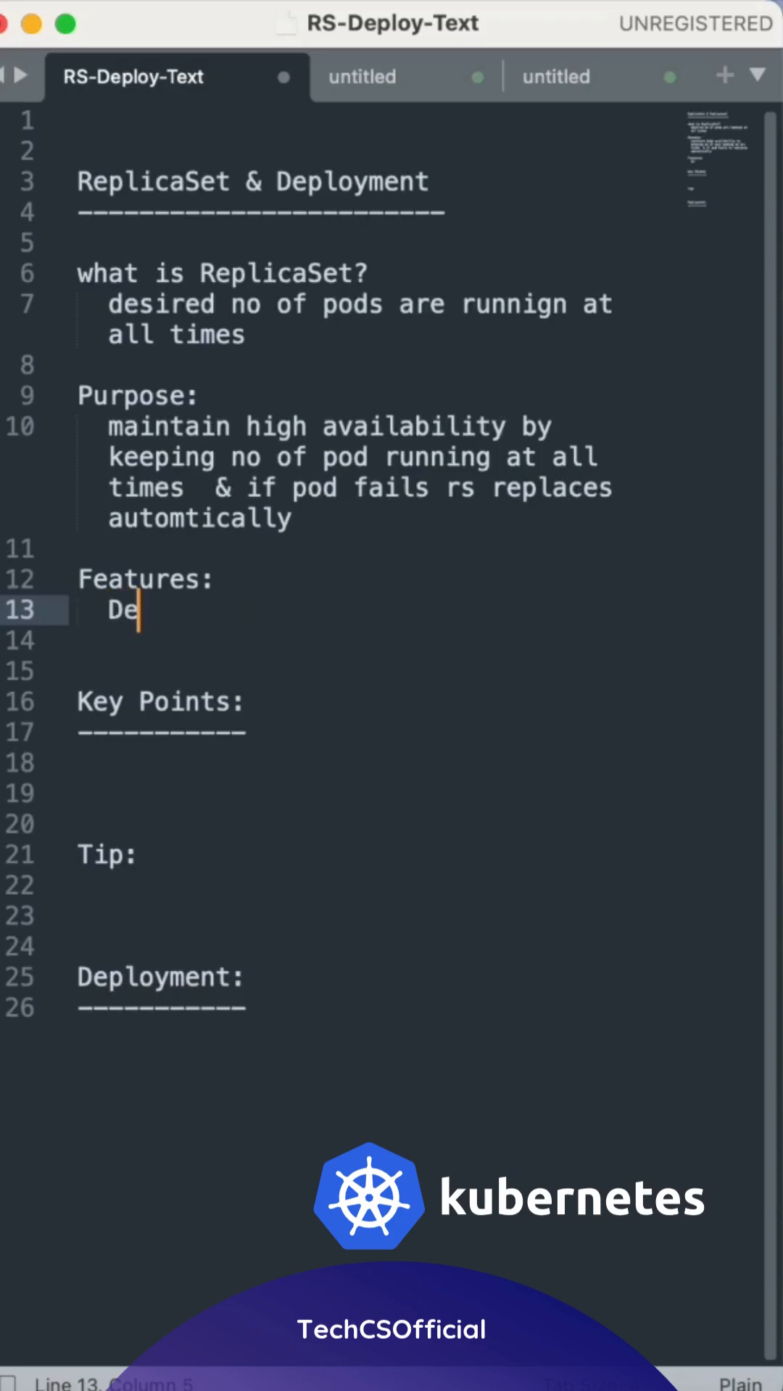
type("clarative:")
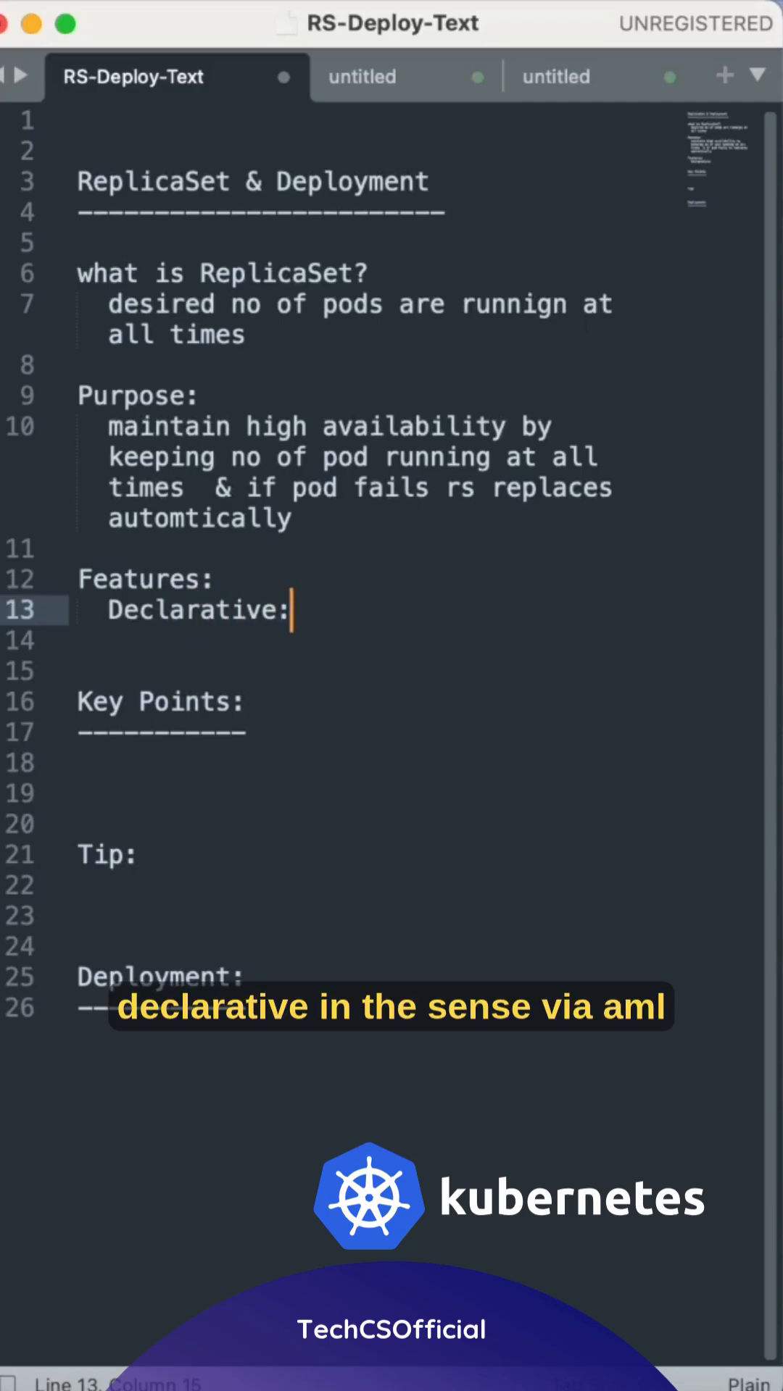
type("YML")
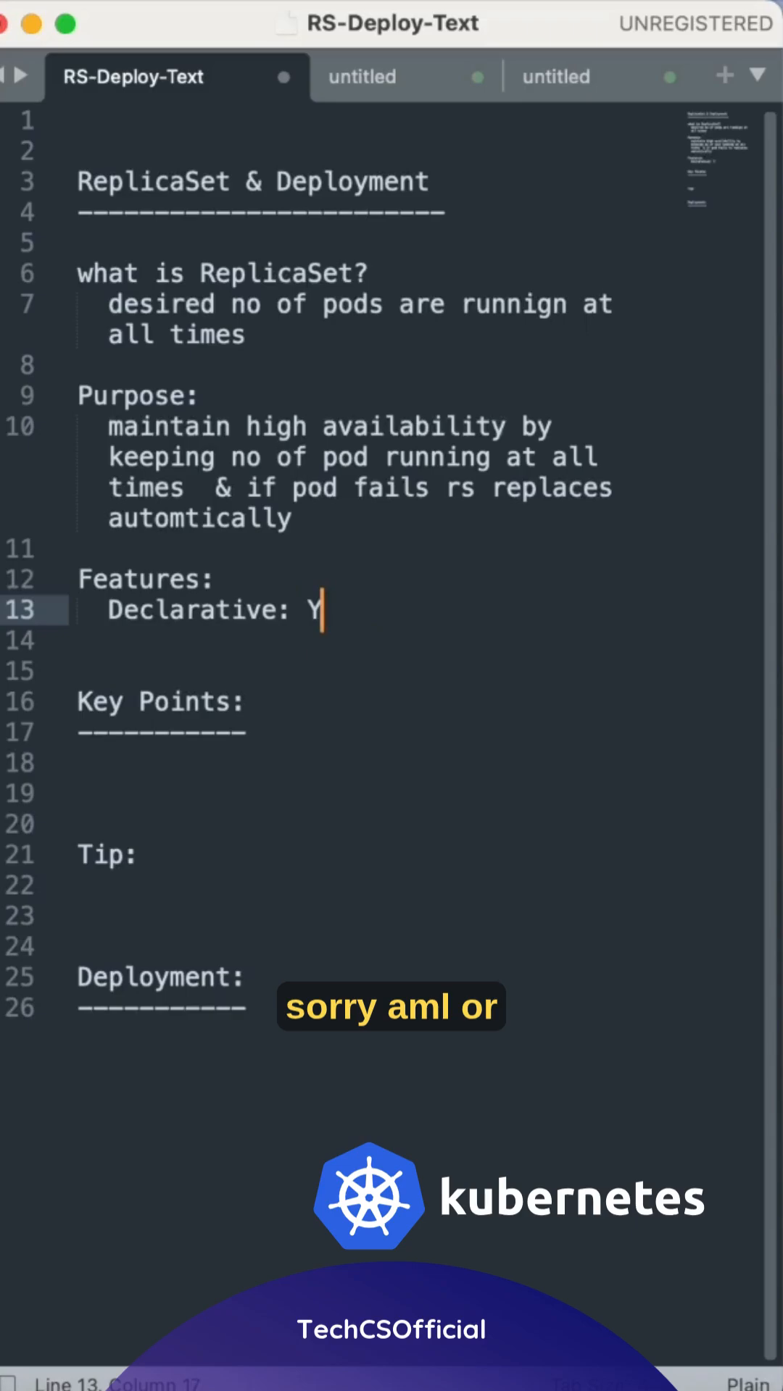
type("AML /")
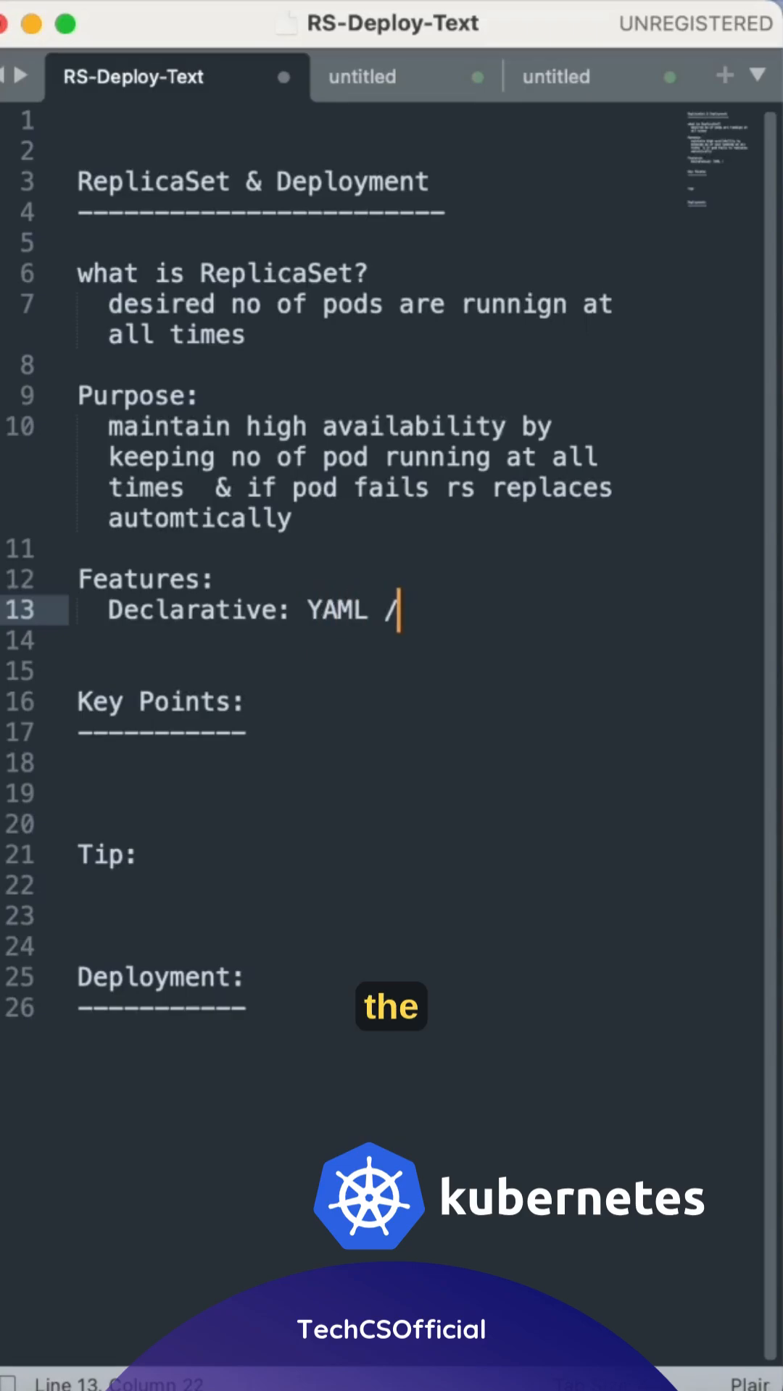
type("CLI")
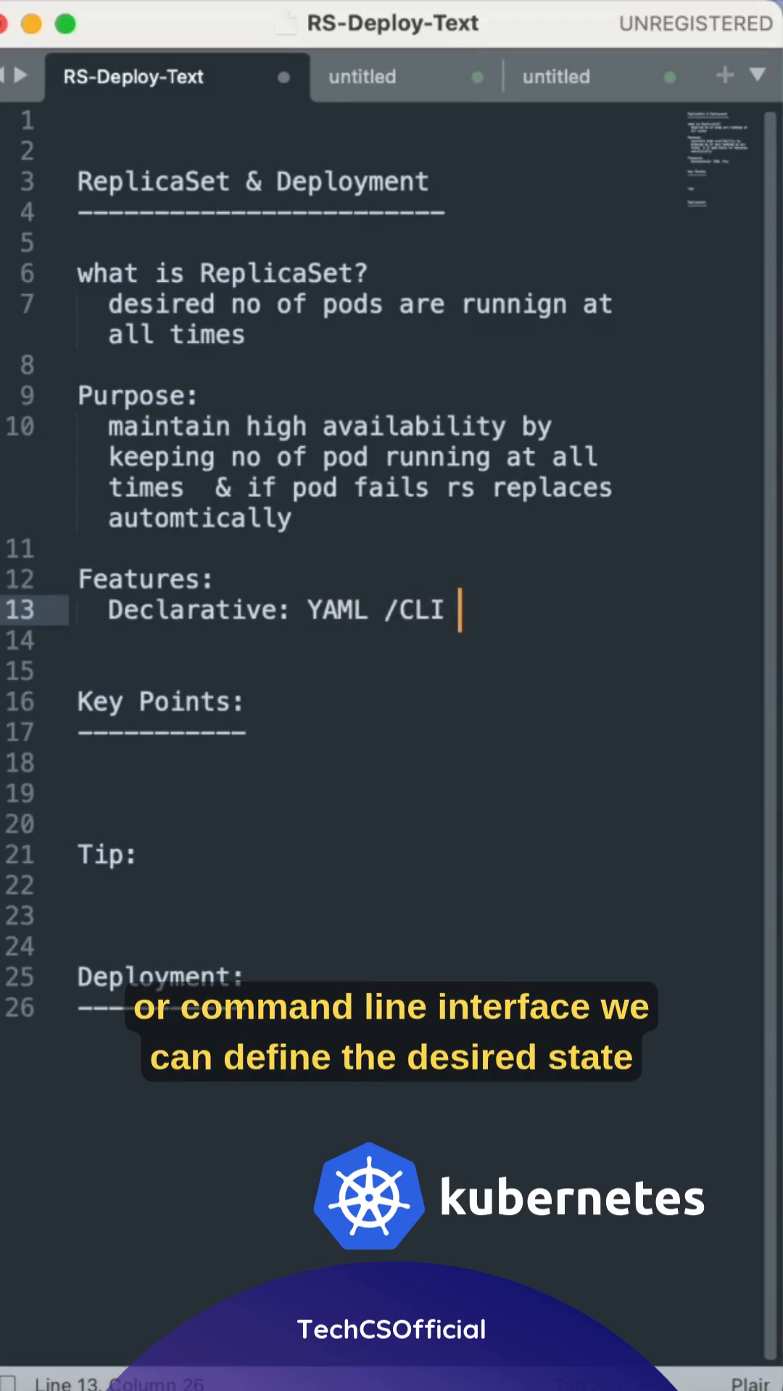
Step: Start a new "Self- healing: automatic pod cea" feature line below Declarative
key("Return")
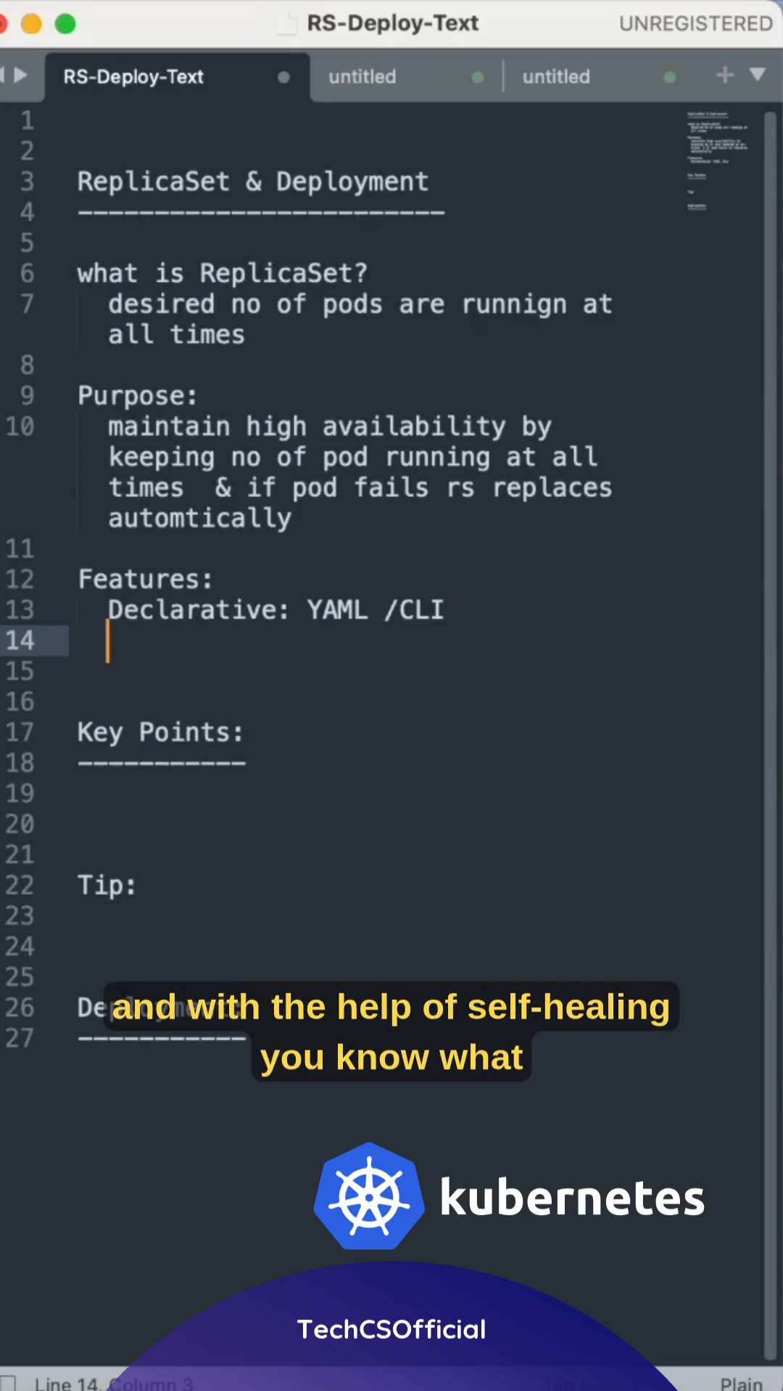
type("Self- healing:")
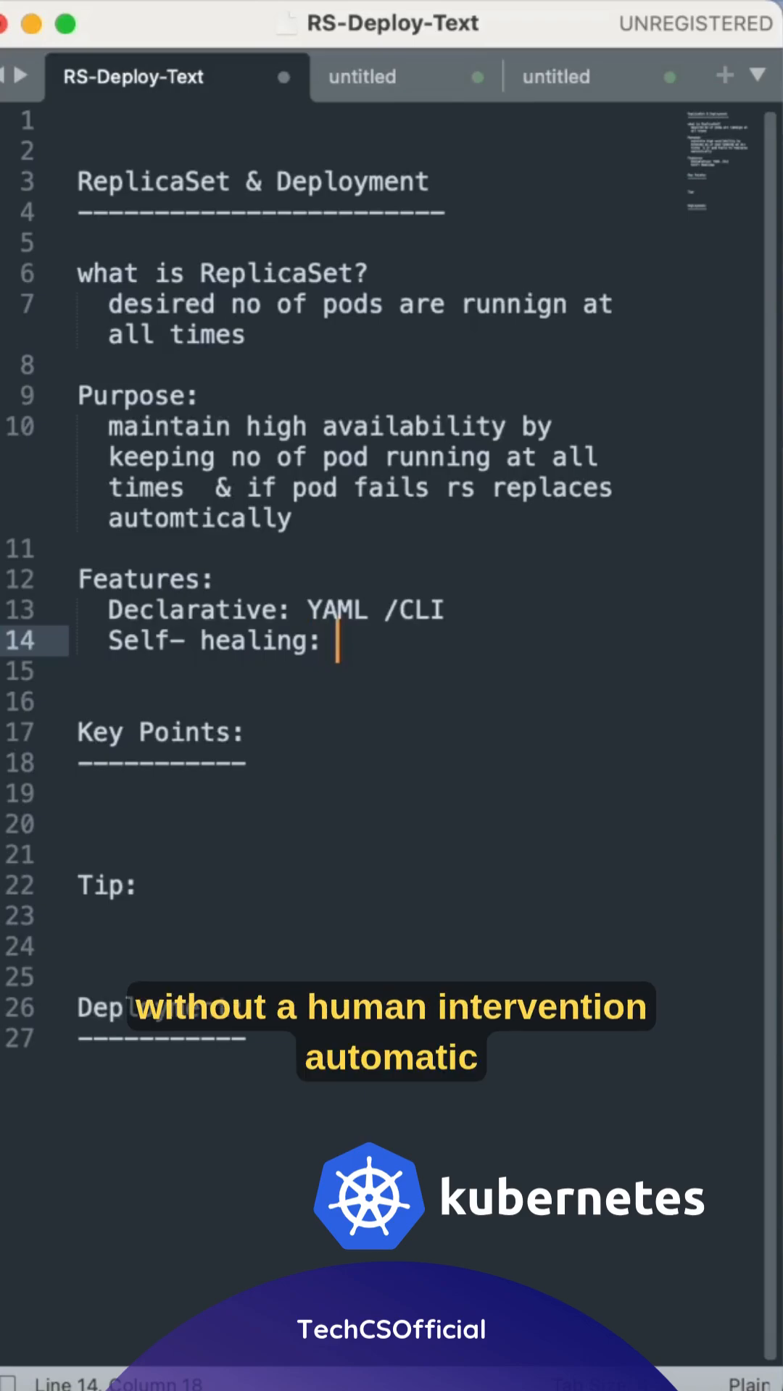
type("automatic pod cea")
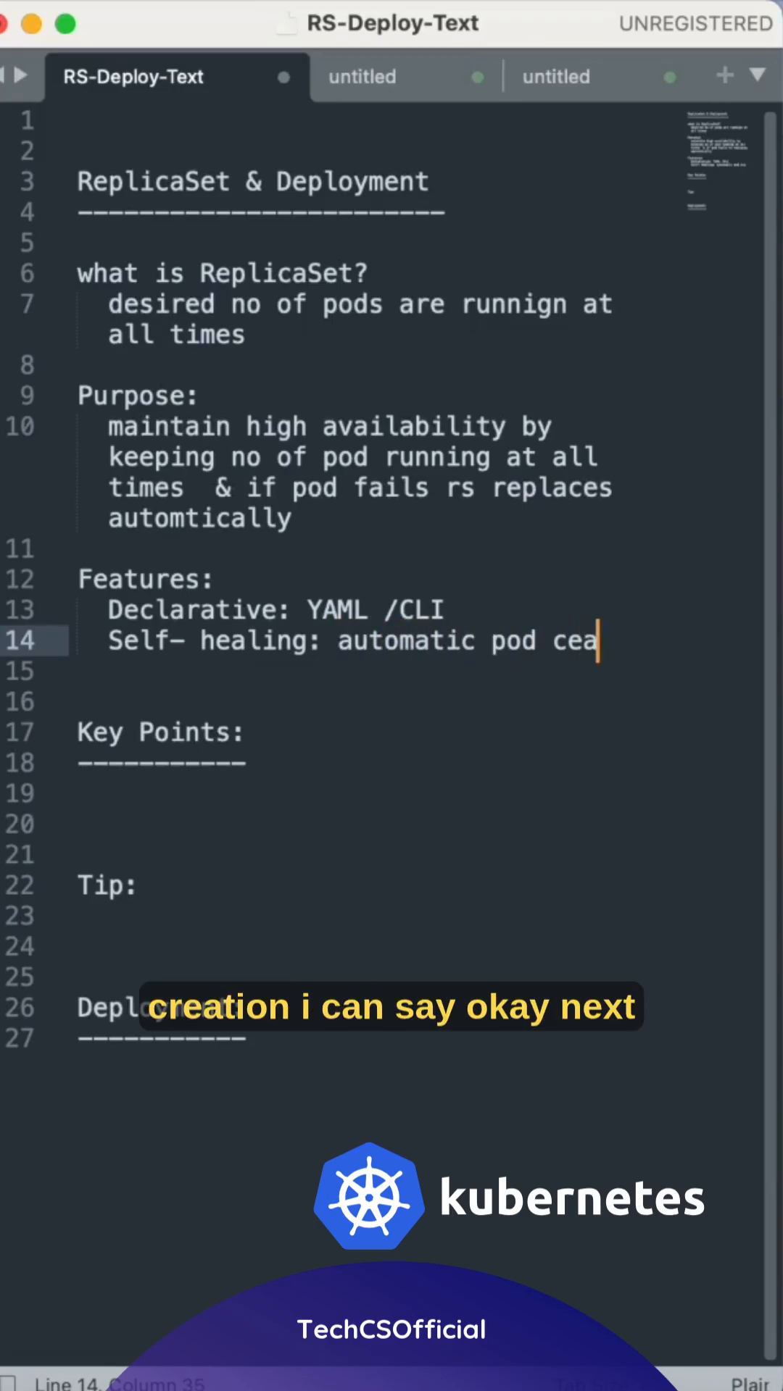
Step: Add a third feature line "Scalability: Scale up and scale down"
key("Return")
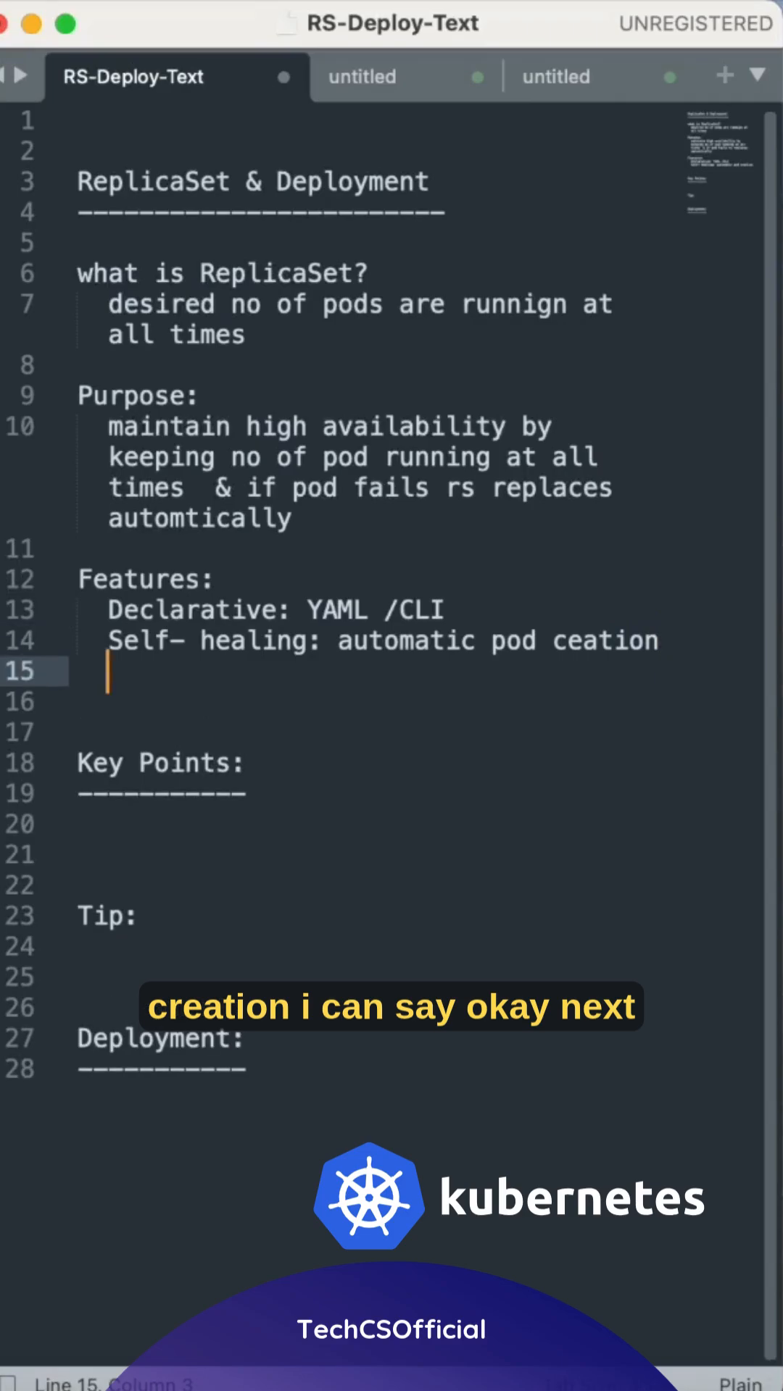
type("Scal")
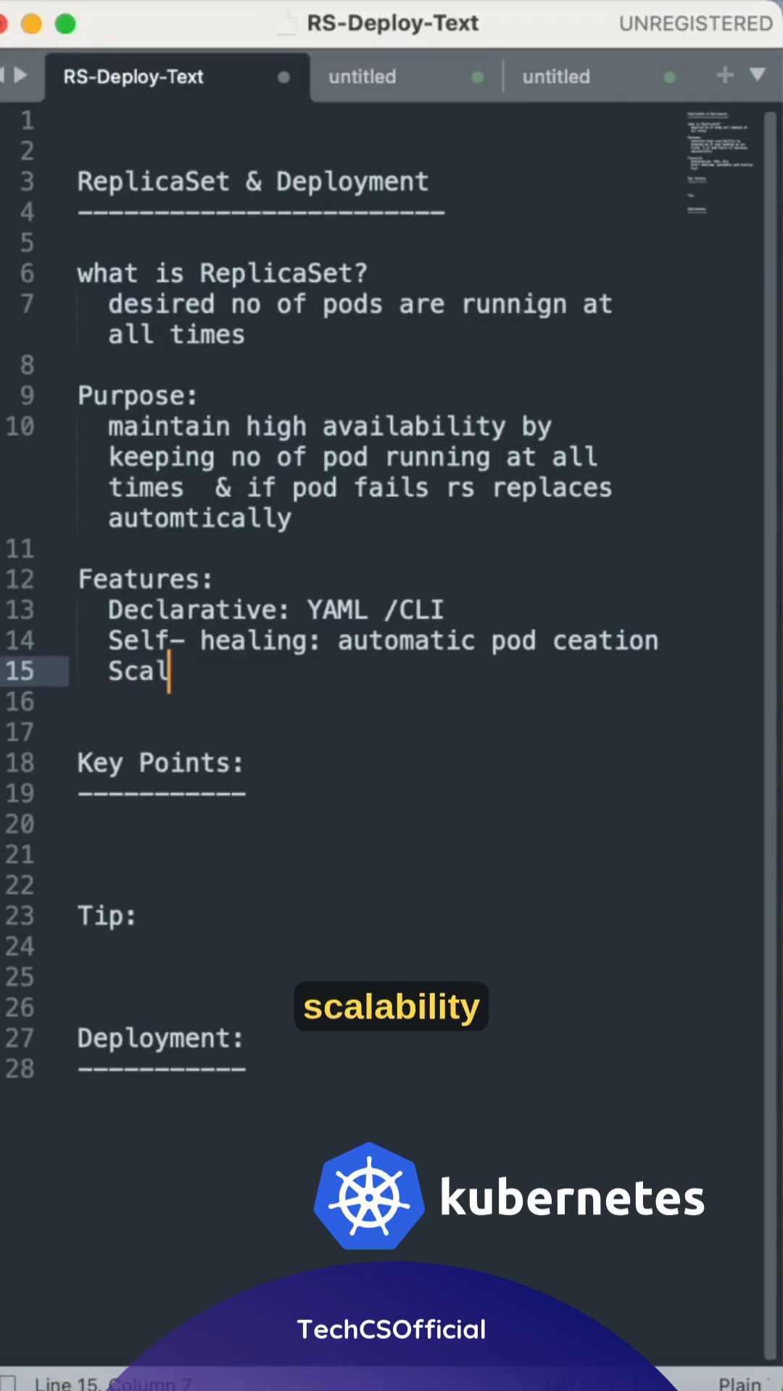
type("ability")
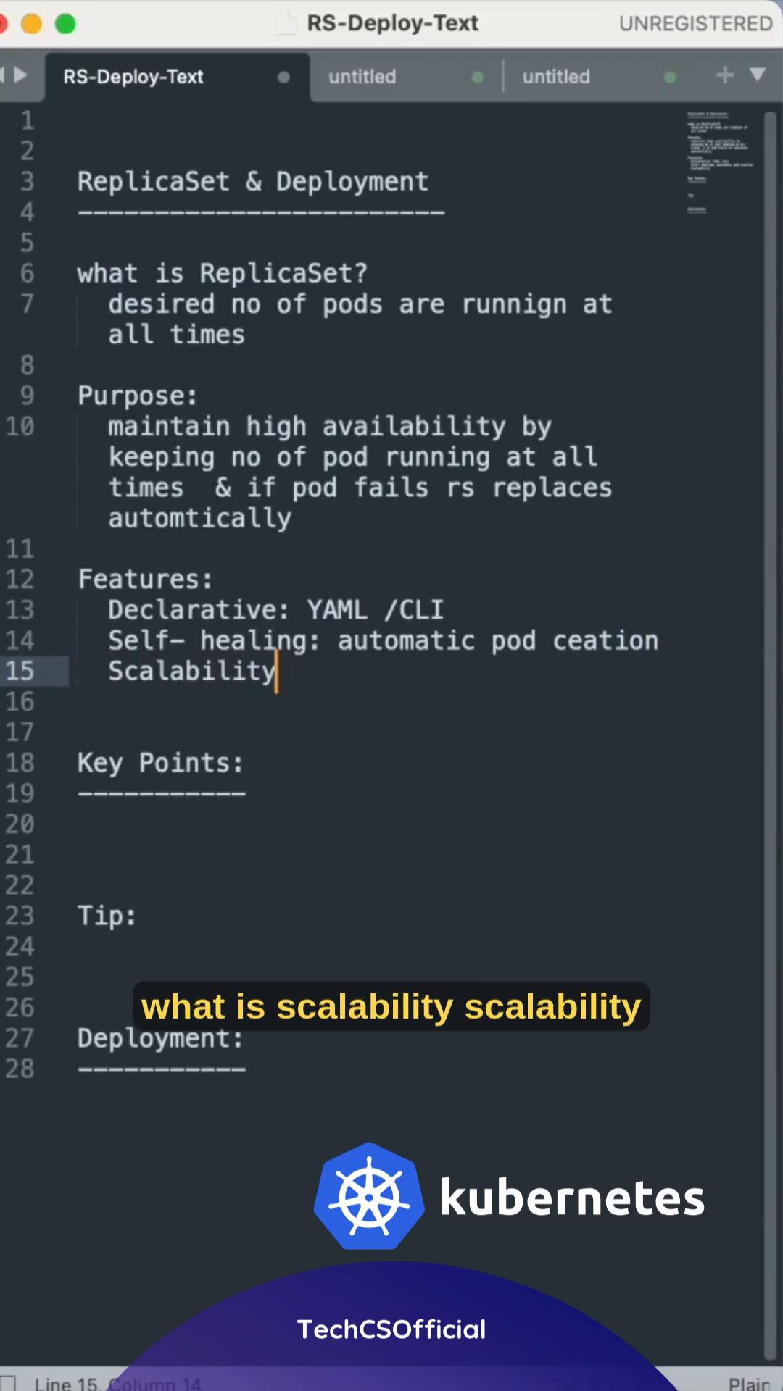
type(":")
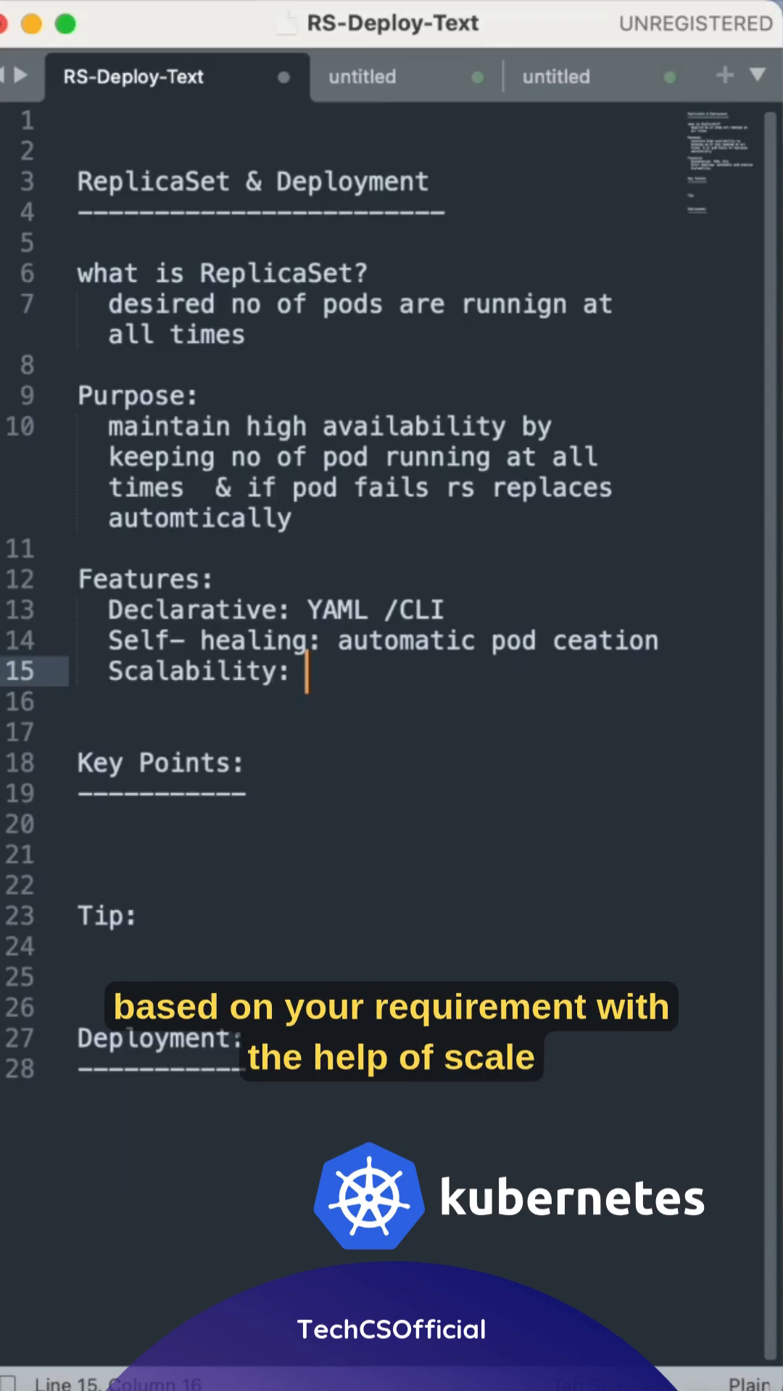
type("S")
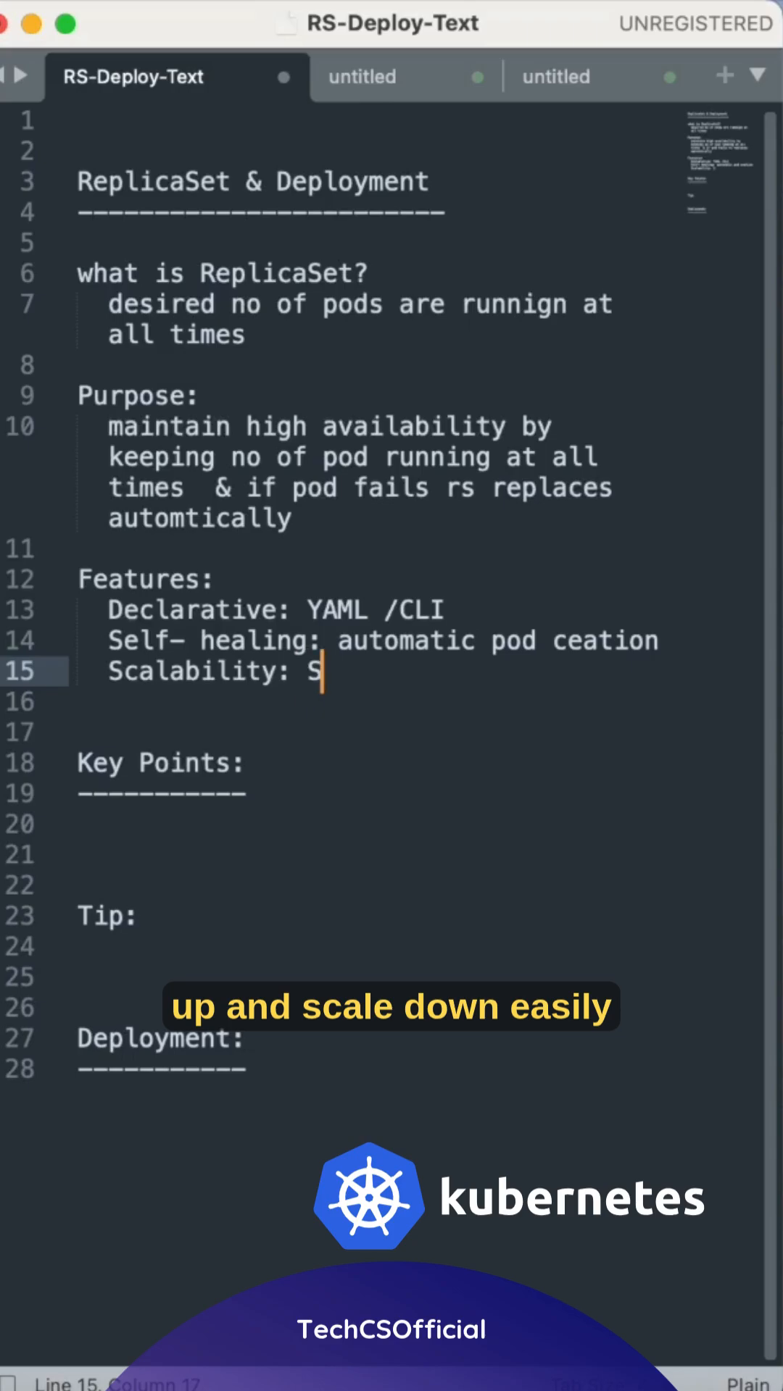
type("cal")
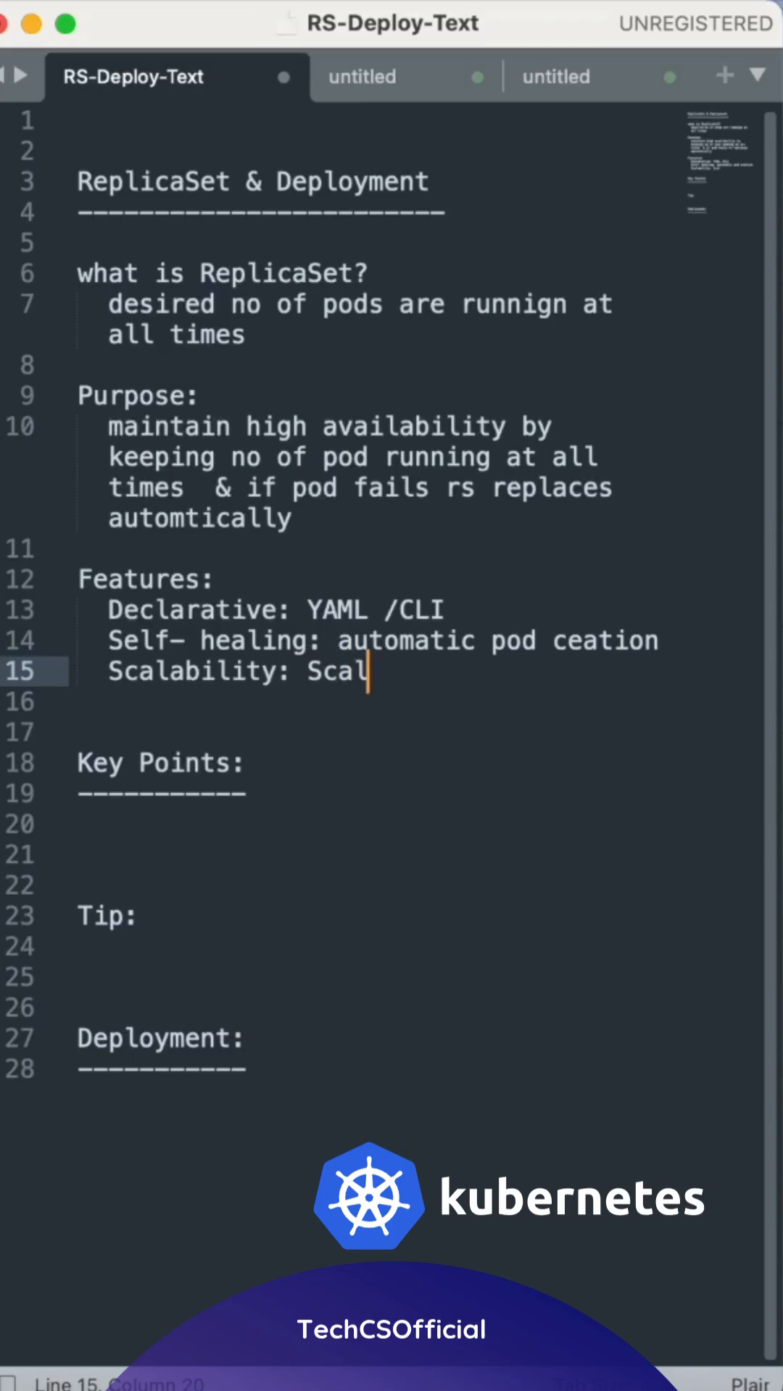
type("e up and scale down")
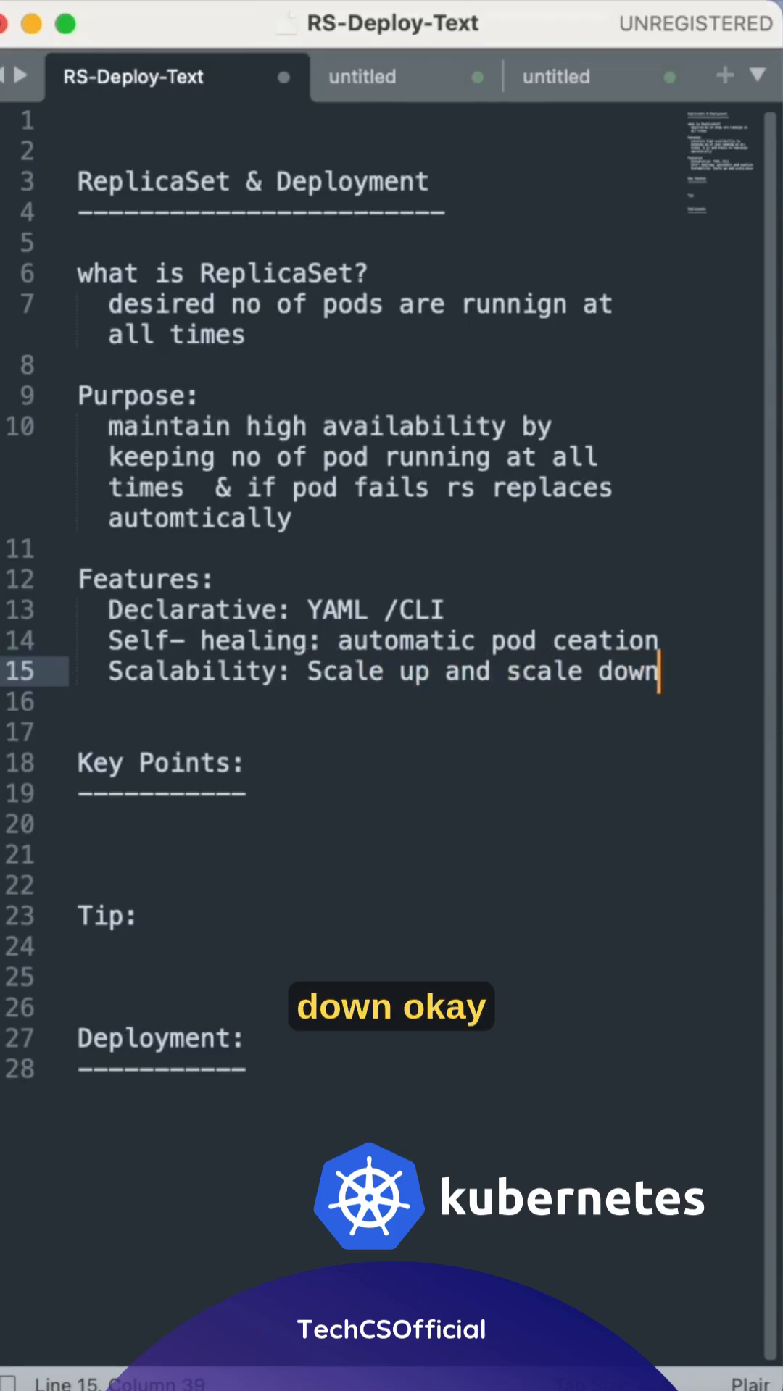
left_click(200, 824)
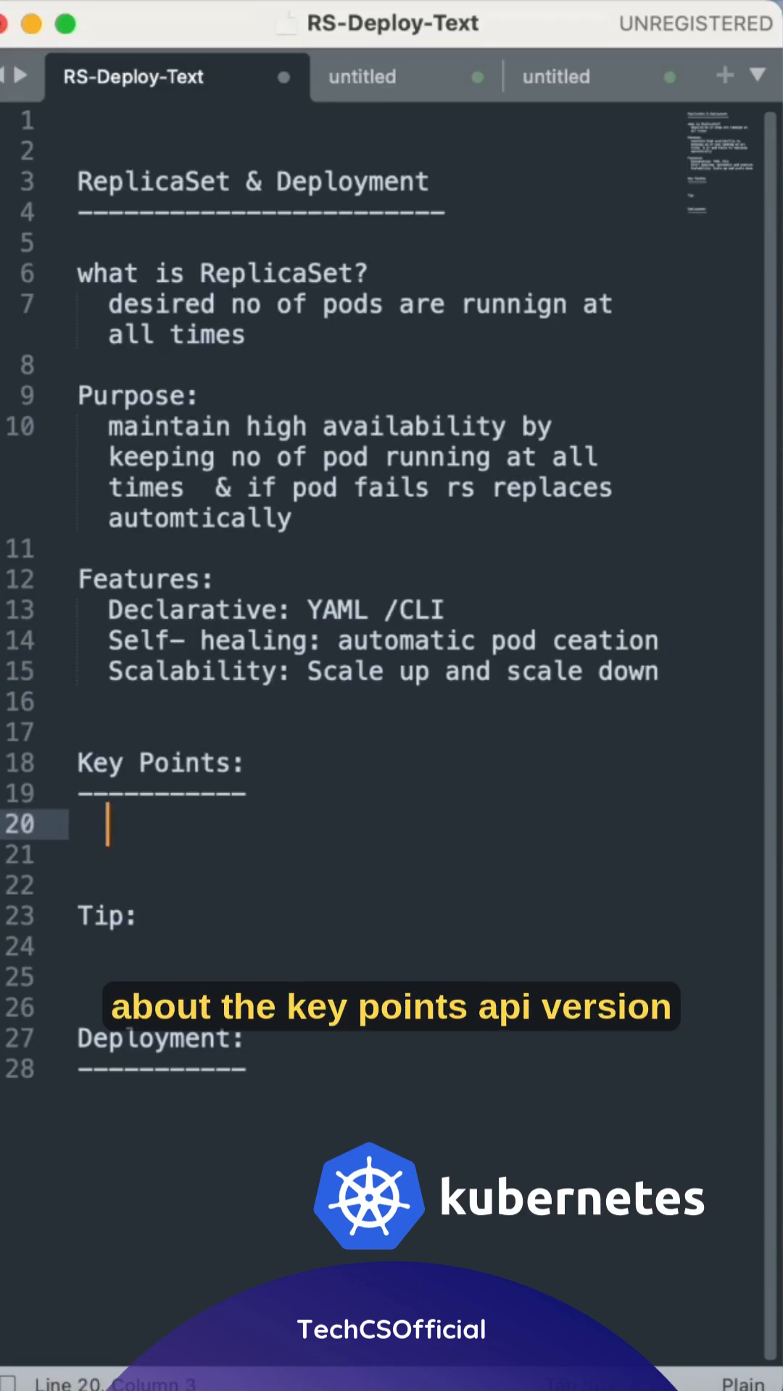
Step: Under Key Points, list "apiVersion: apps/v1" and "kind: ReplicaSet"
type("api")
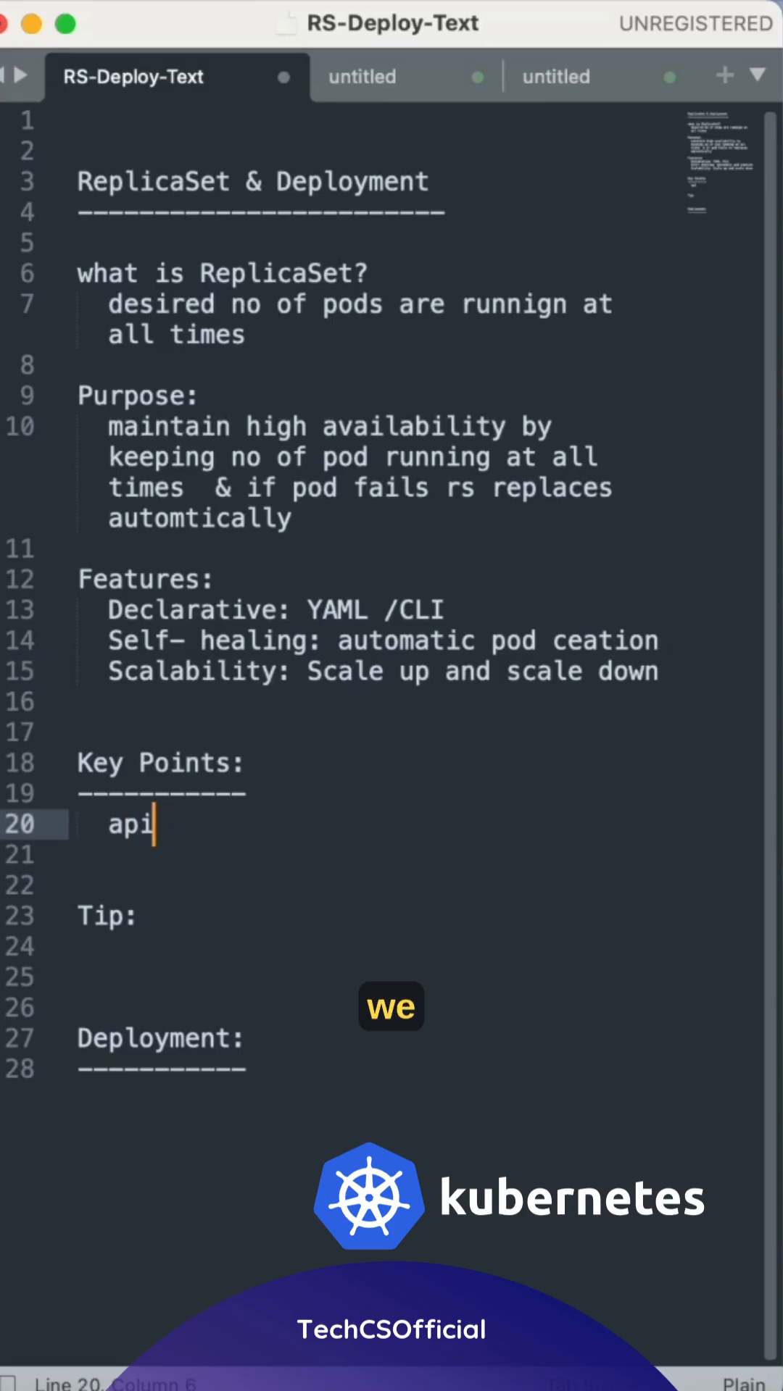
type("Version:")
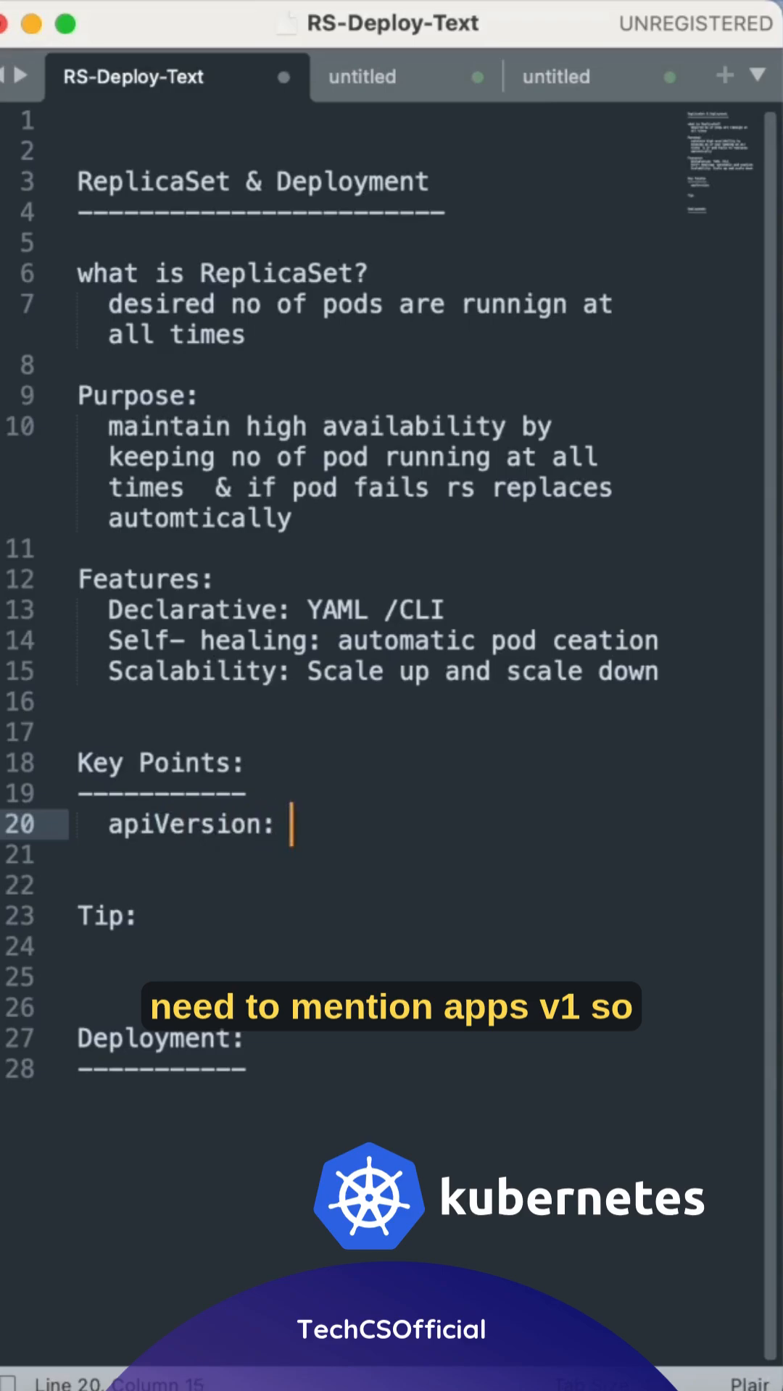
type("apps/v1")
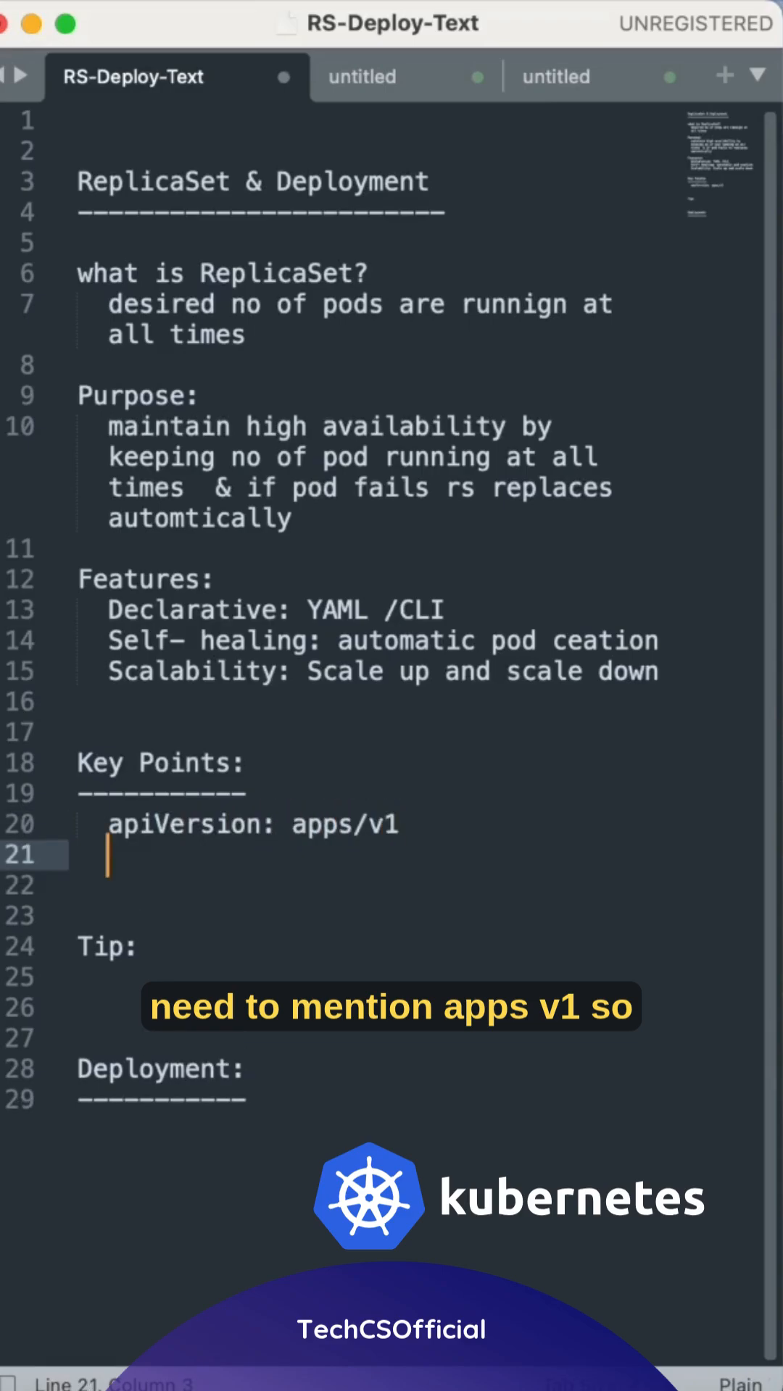
type("kind:")
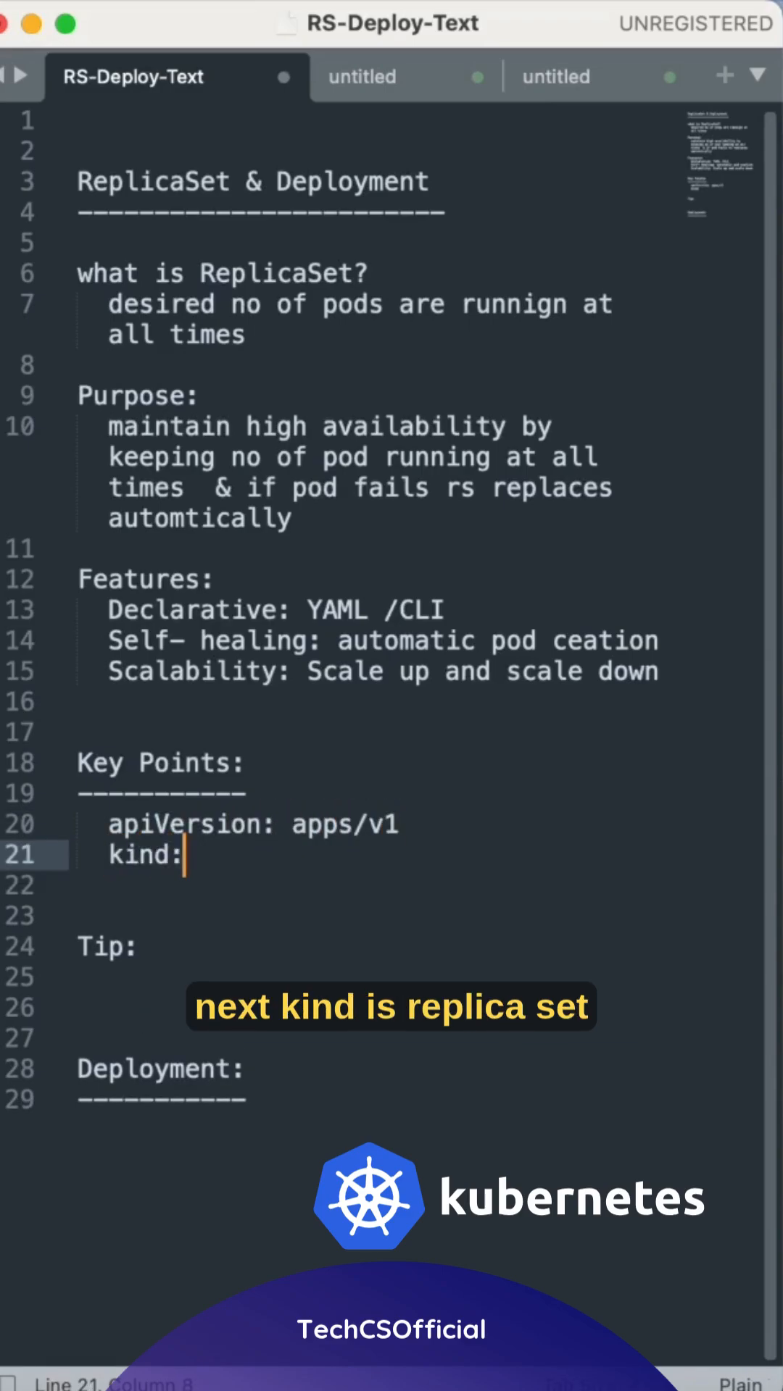
type("Replia")
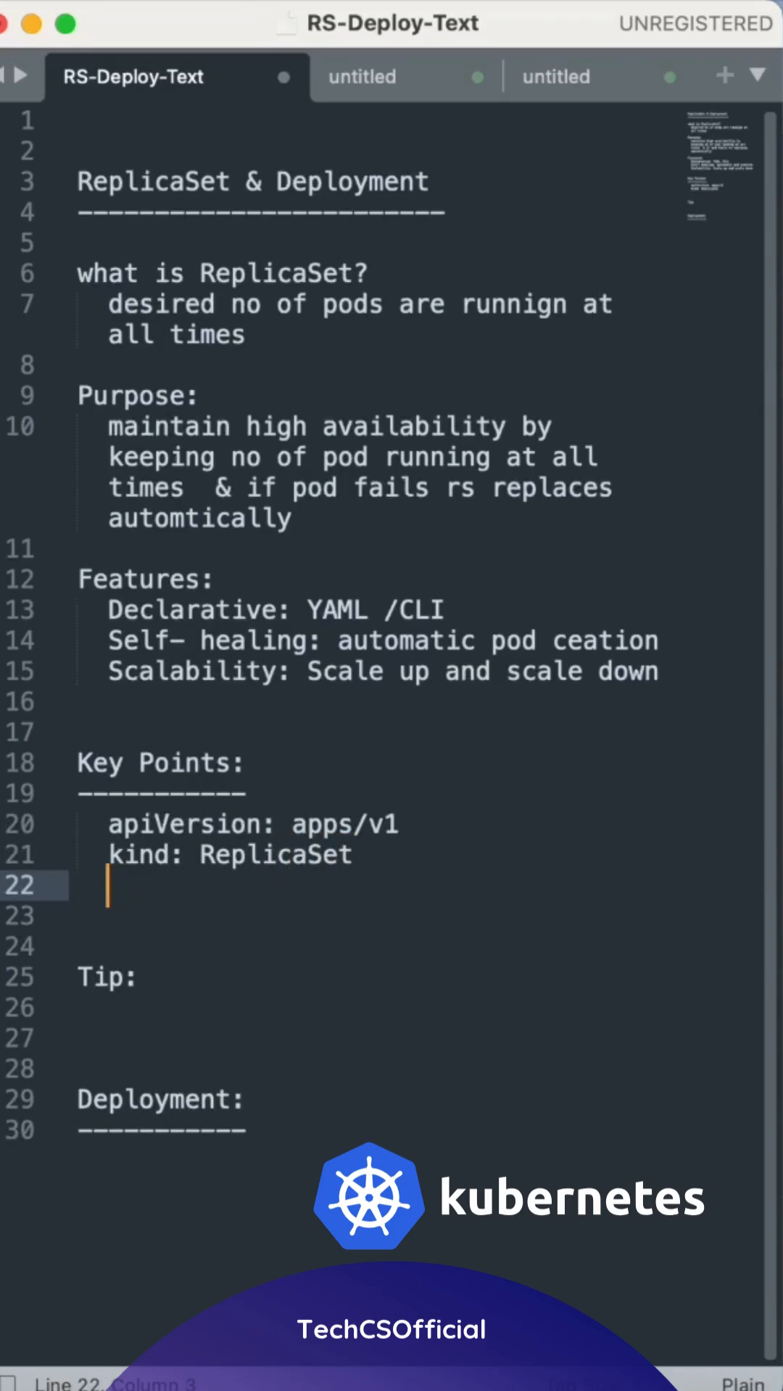
Step: Add the "template:" and "selector:" fields on the following lines
type("template:")
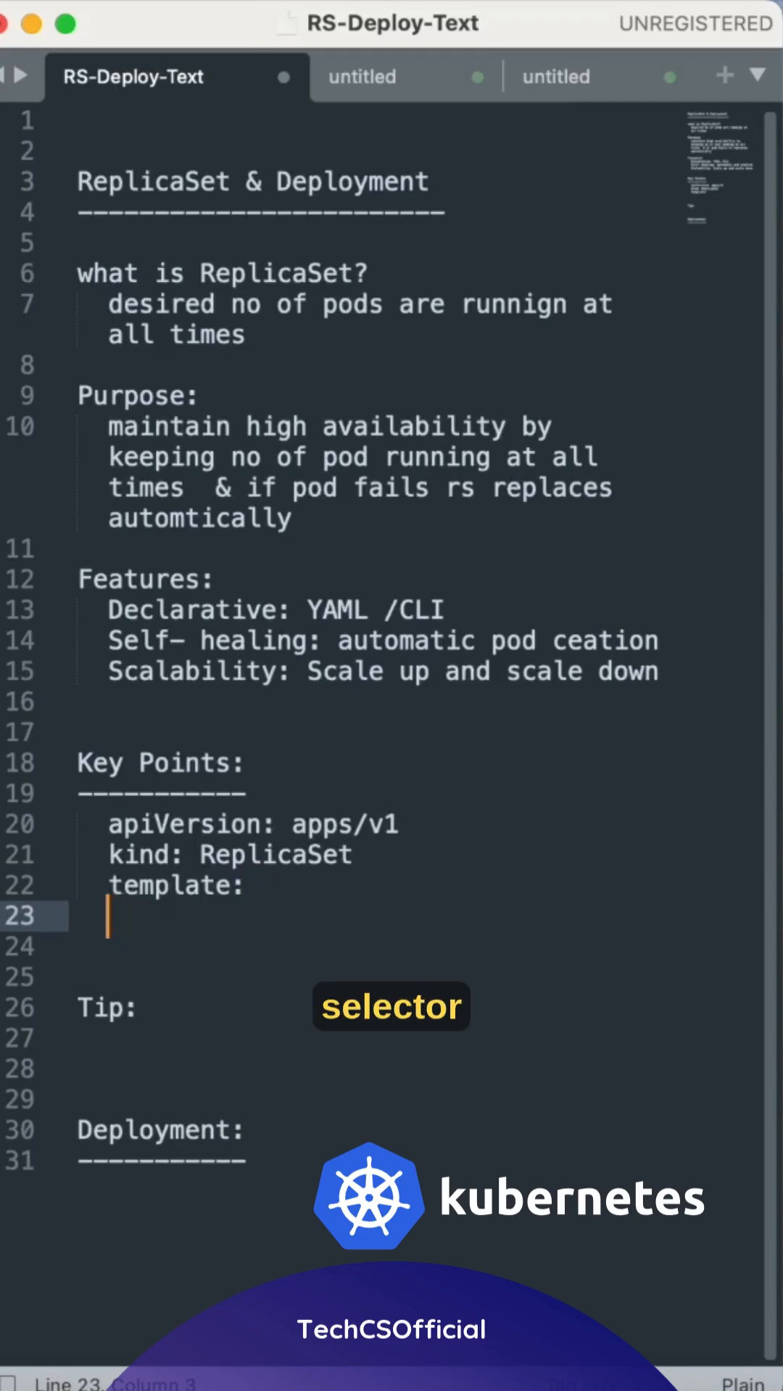
type("selc")
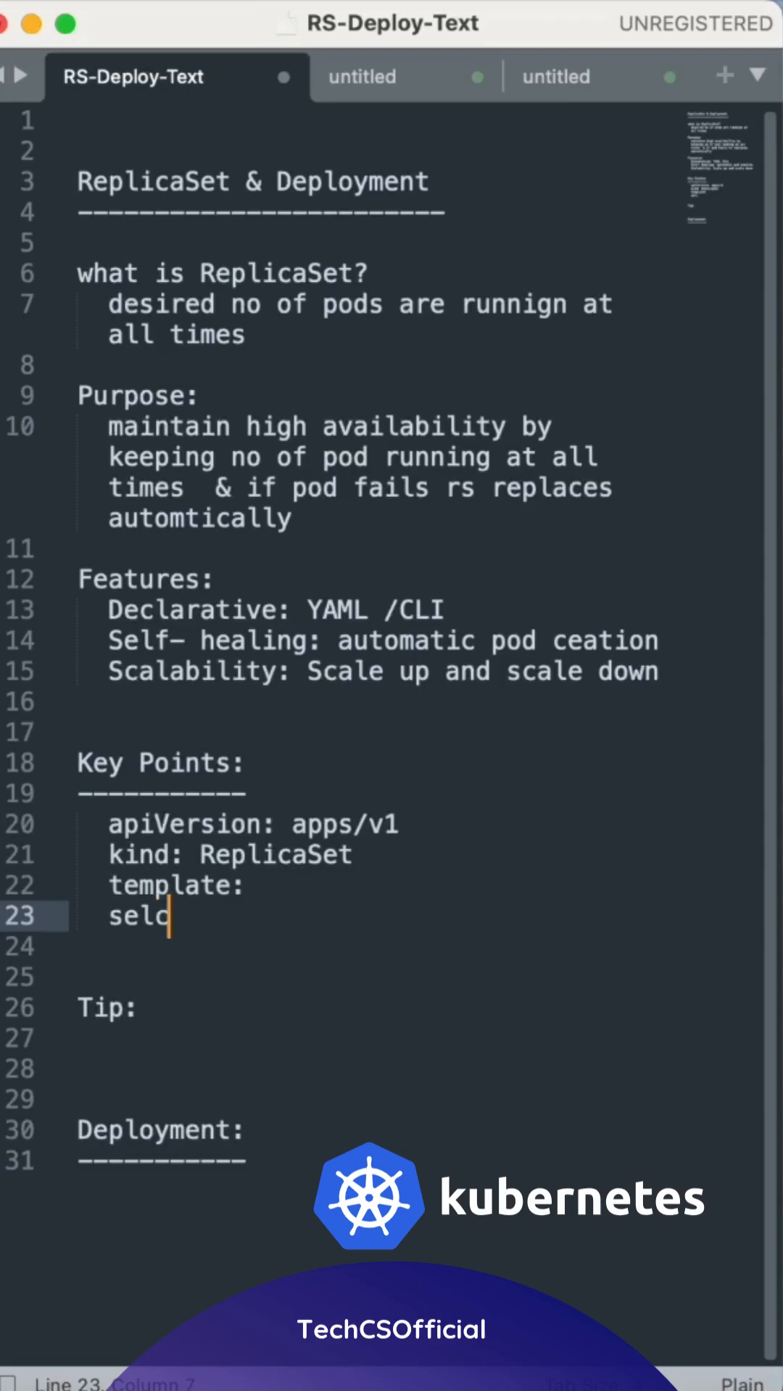
type("ctor")
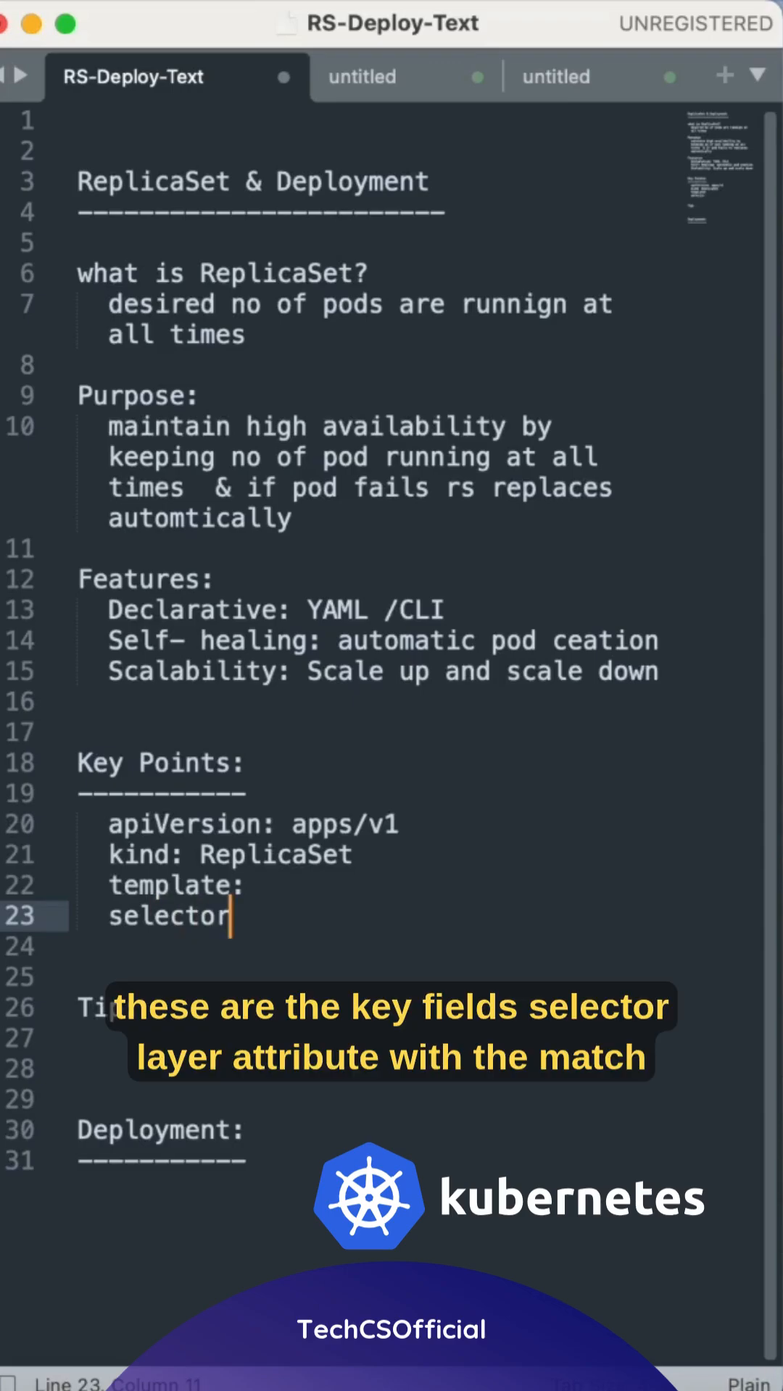
type(":")
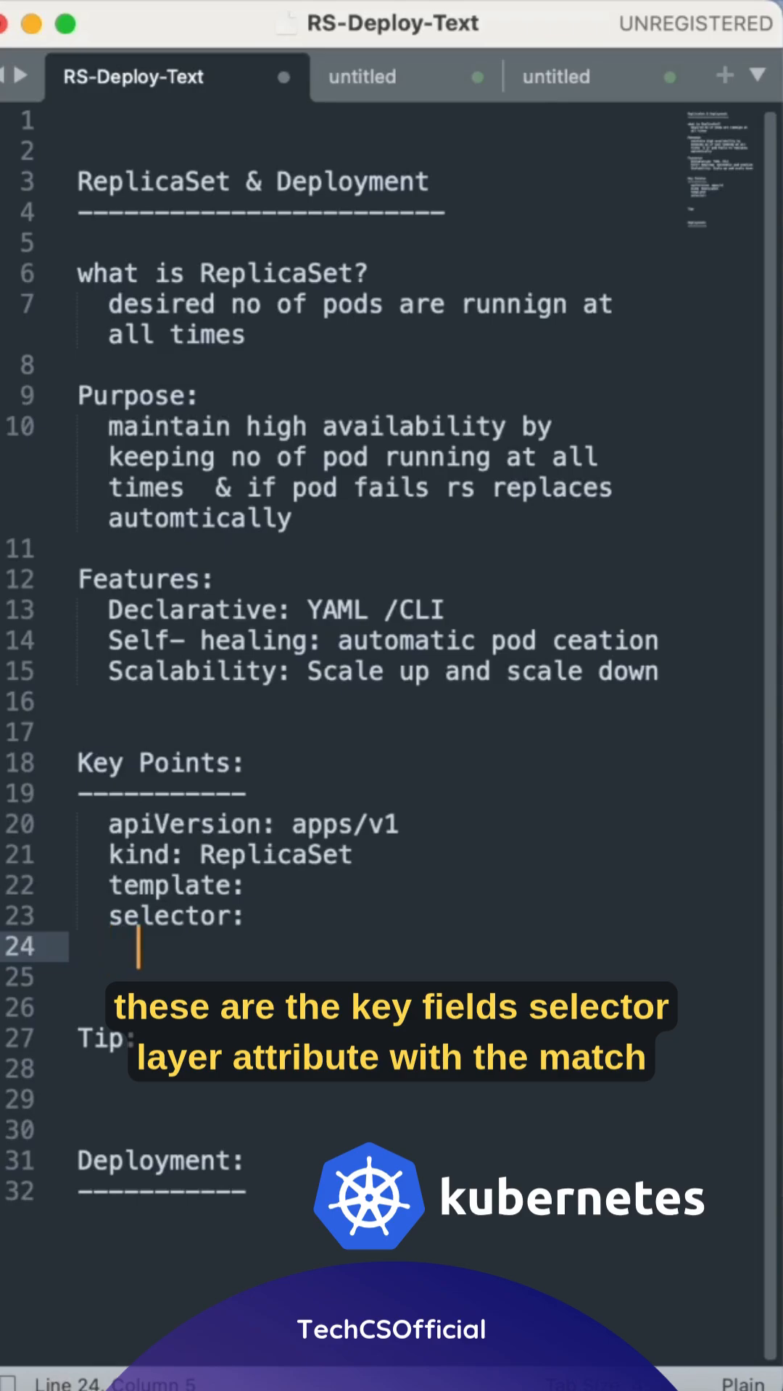